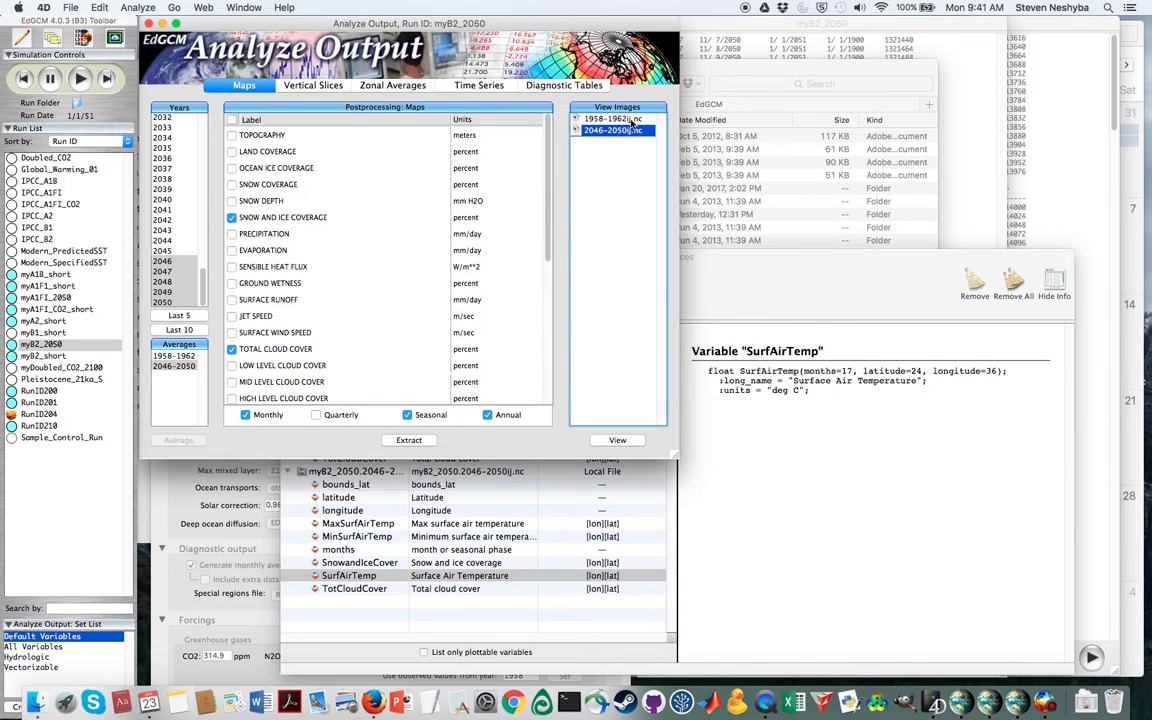
Send the 1958–1962 and 2046–2050 averaged output files from EdGCM to Panoply
left_click(610, 119)
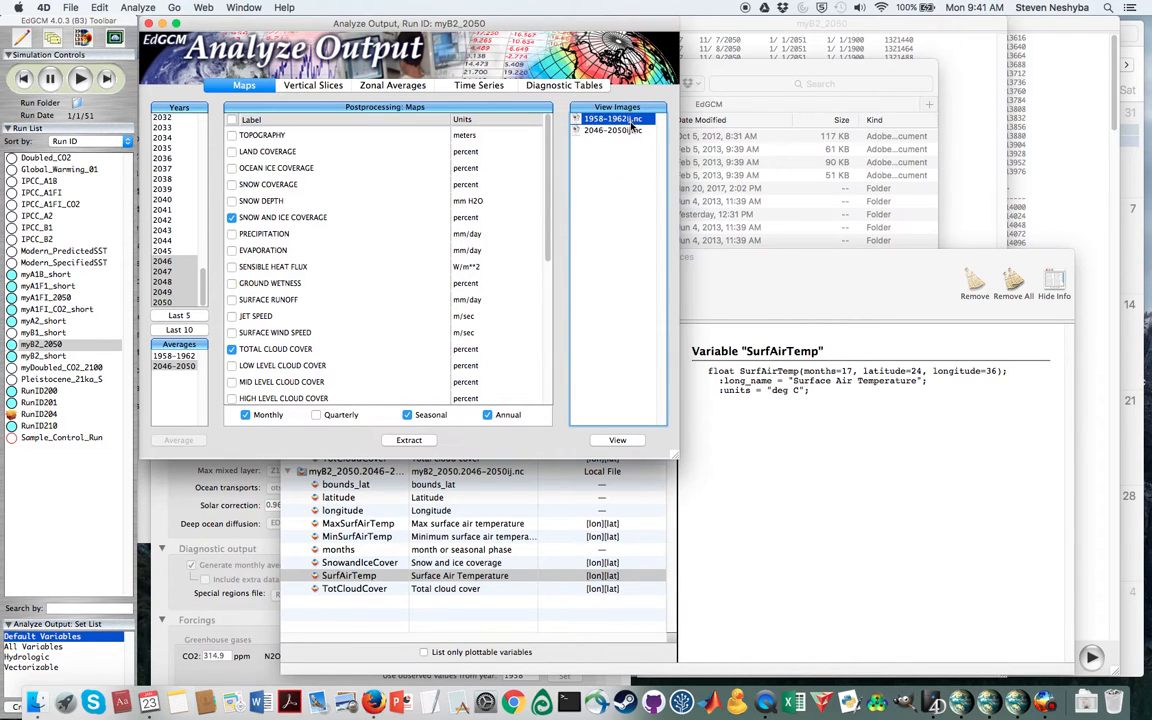
left_click(612, 131)
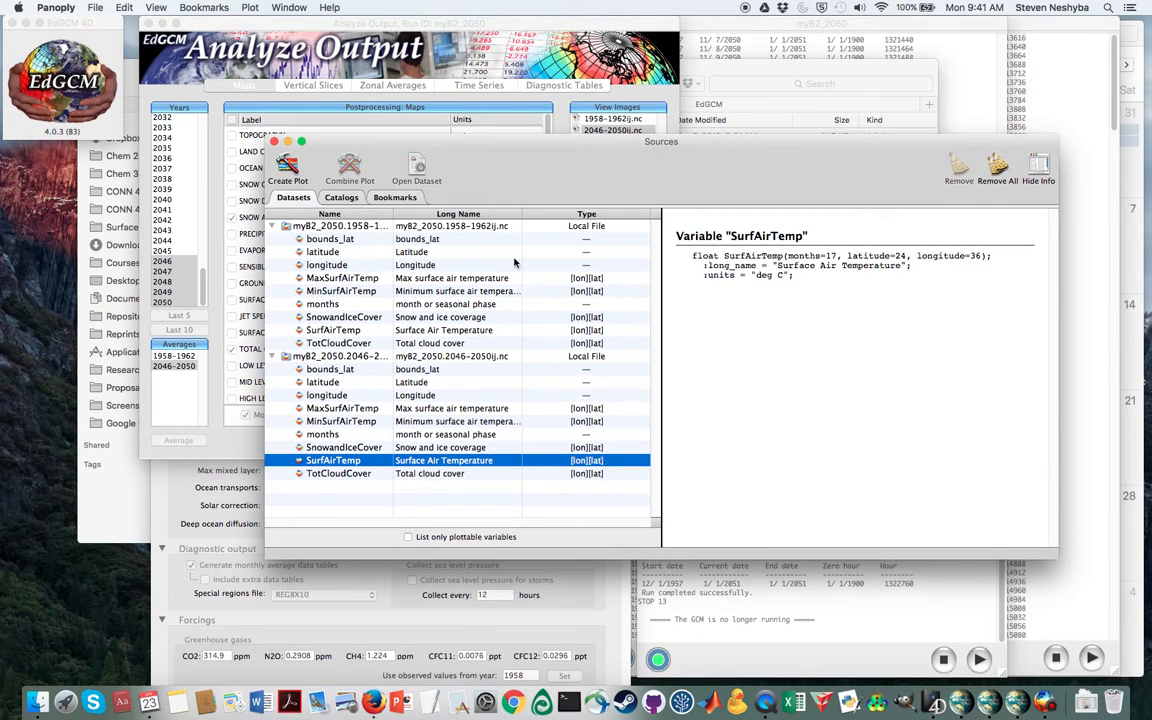
Plot SurfAirTemp from myB2_2050.1958-1962ij.nc as a lon-lat world map
left_click(288, 7)
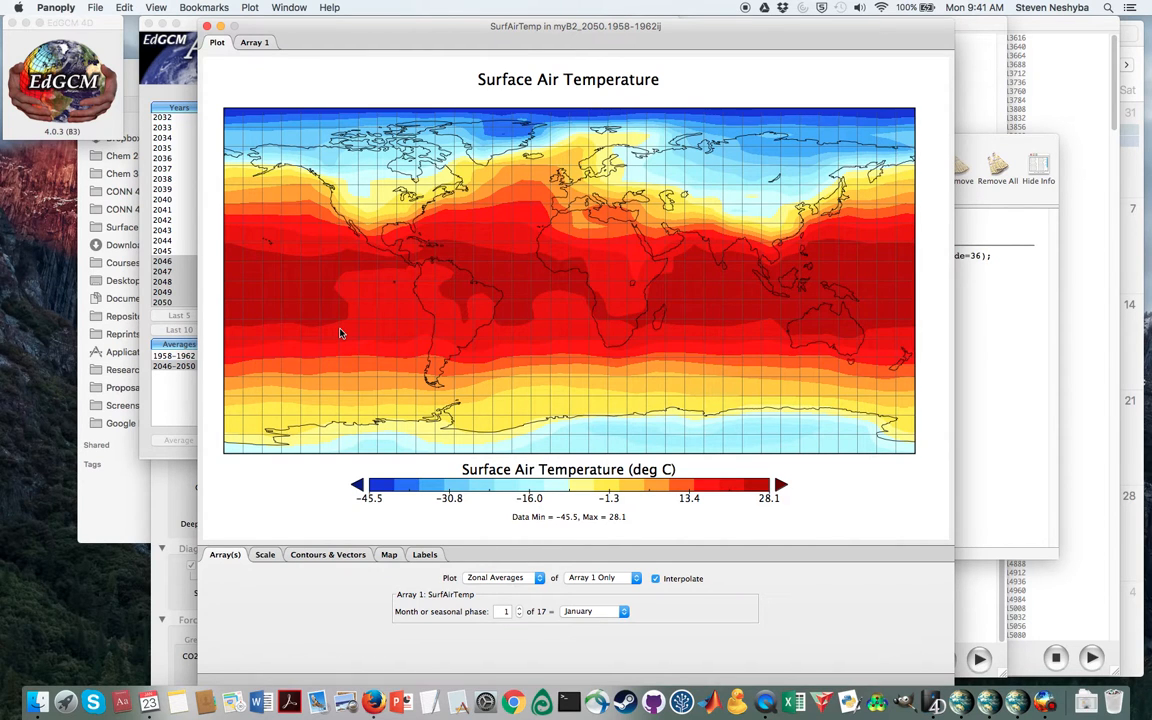
mouse_move(172, 283)
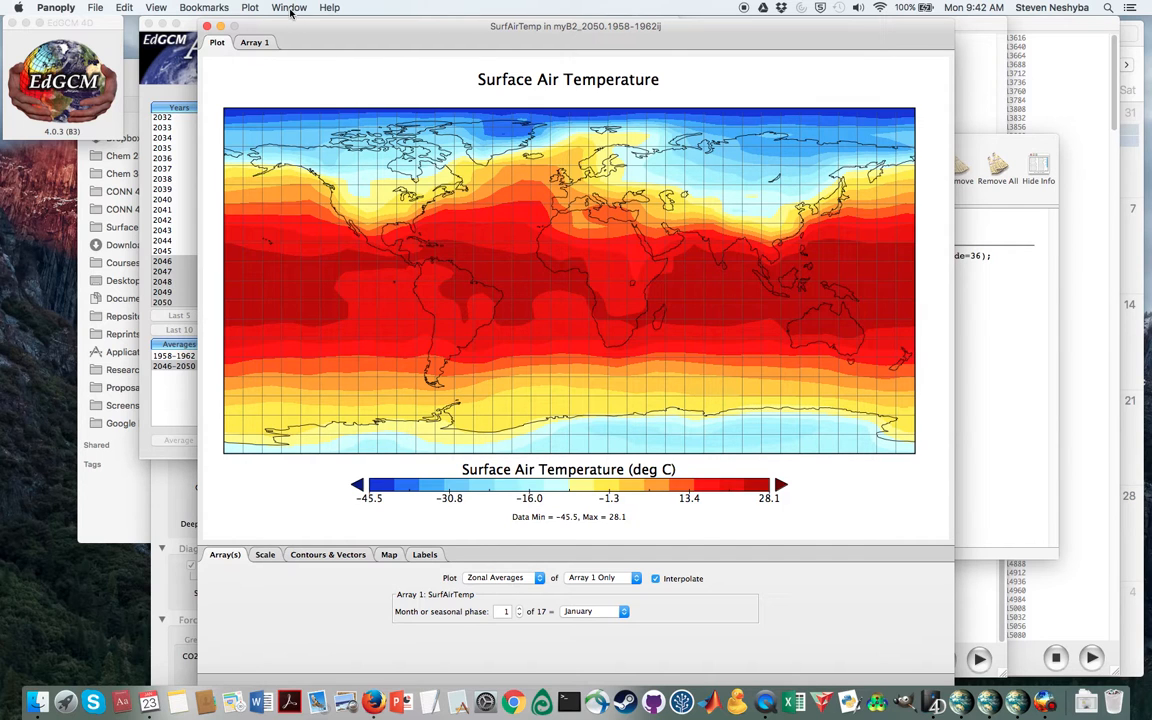
Plot SurfAirTemp from the 2046–2050 dataset as a second lon-lat map
left_click(289, 7)
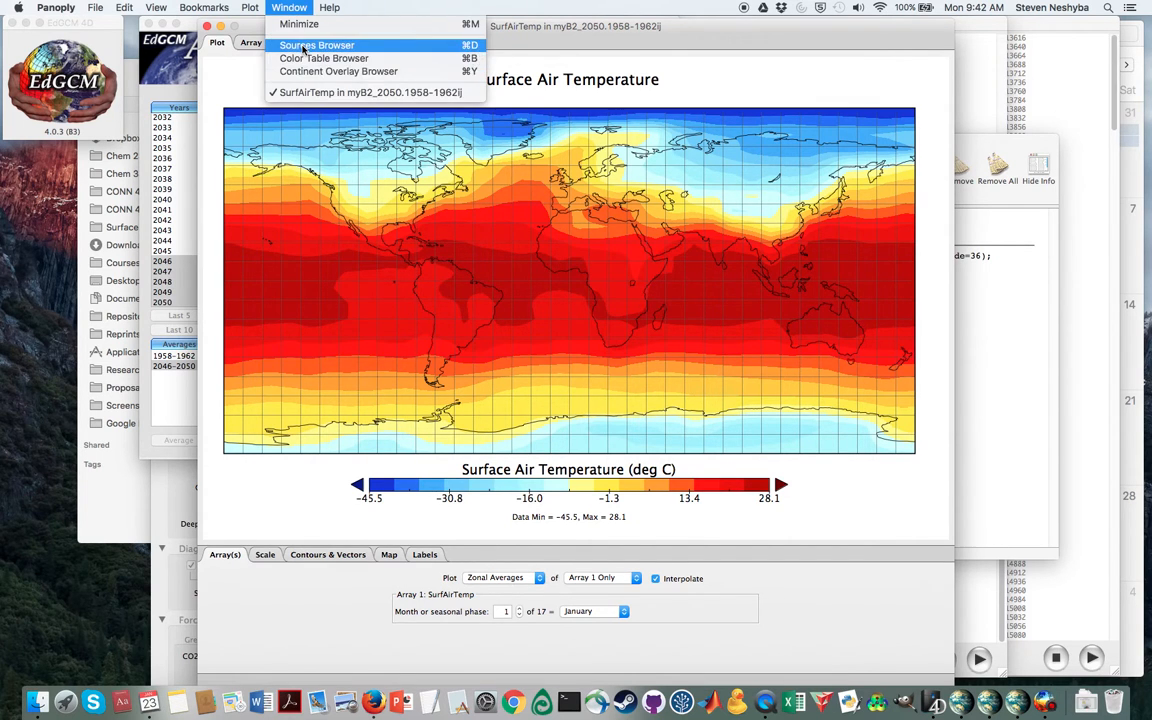
left_click(317, 45)
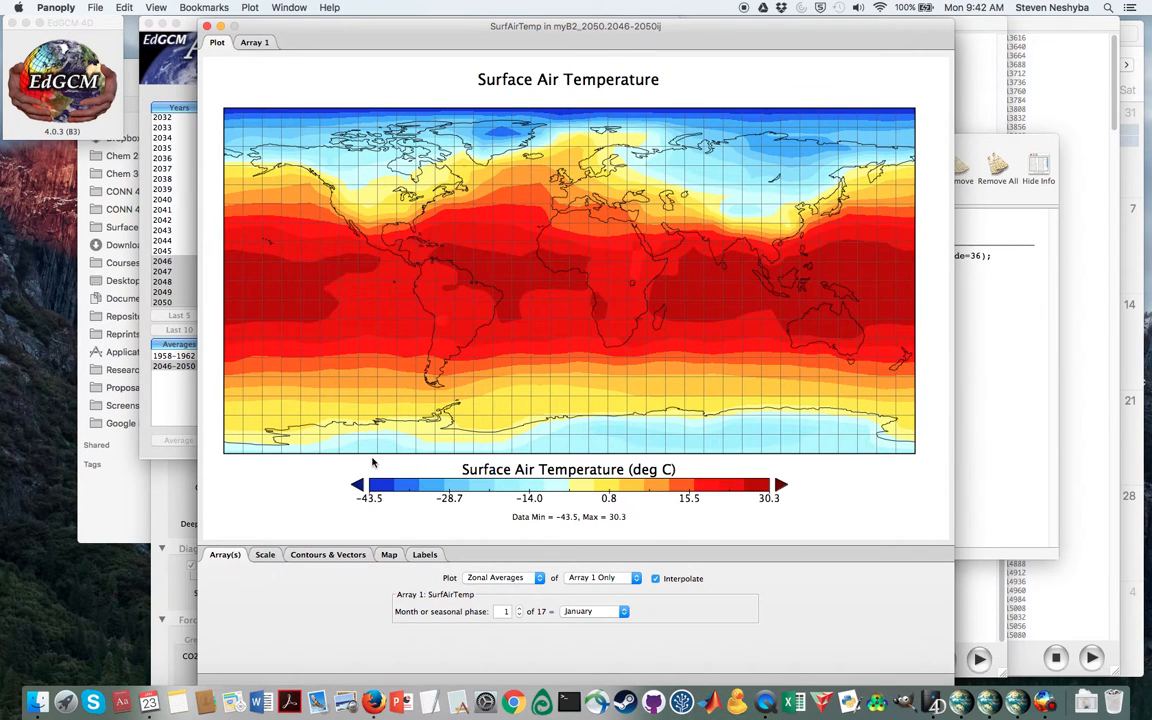
mouse_move(585, 44)
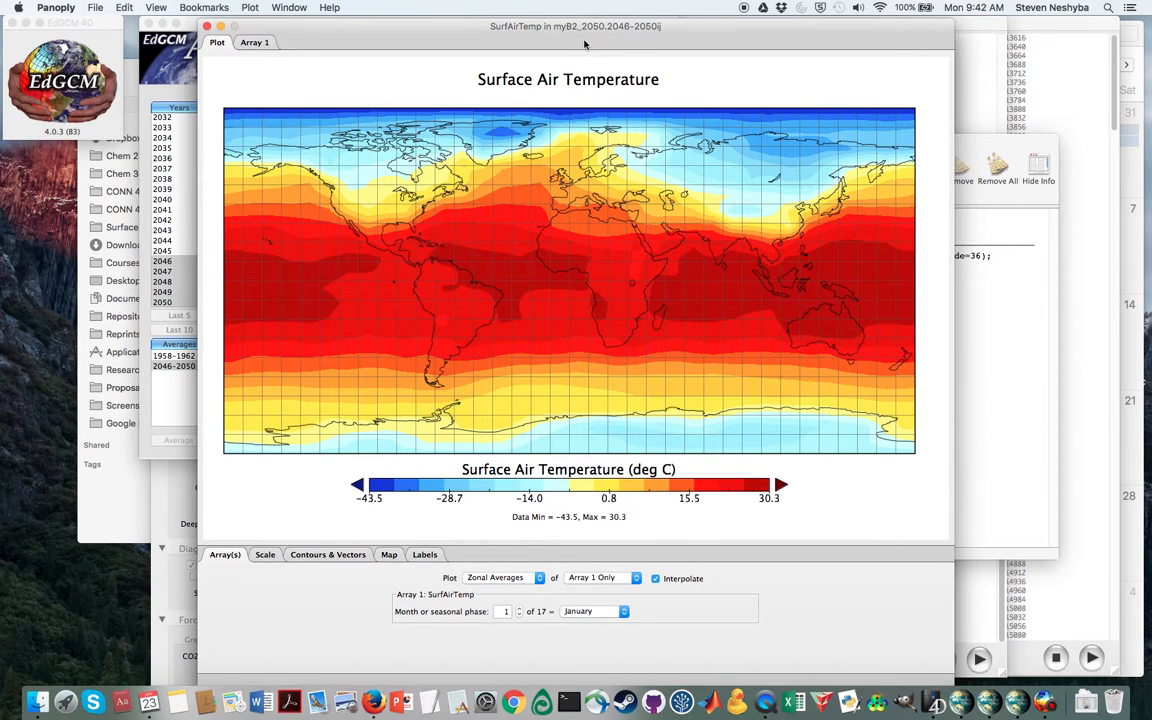
mouse_move(665, 387)
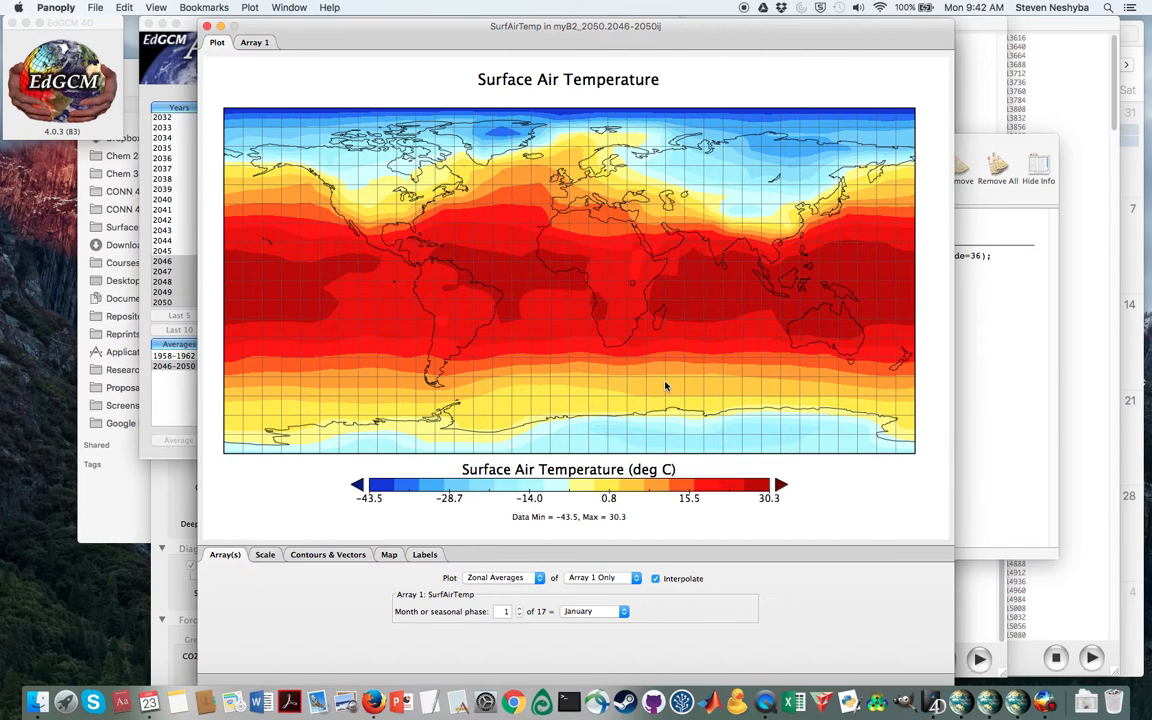
mouse_move(597, 387)
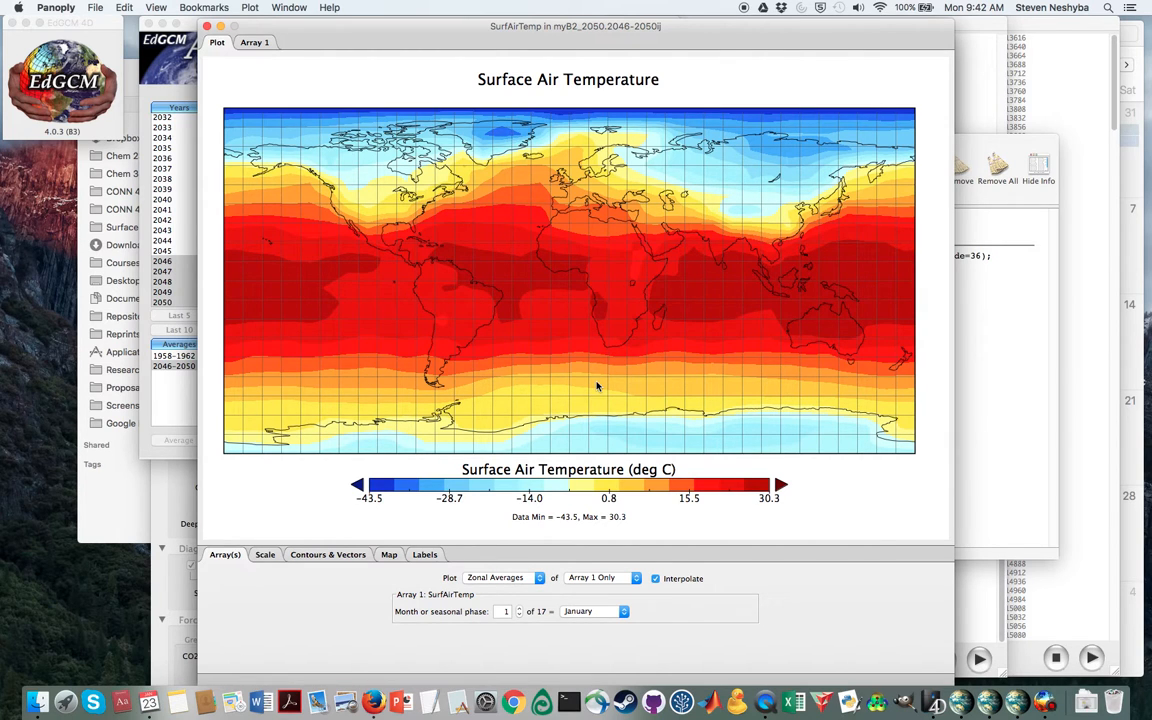
mouse_move(563, 461)
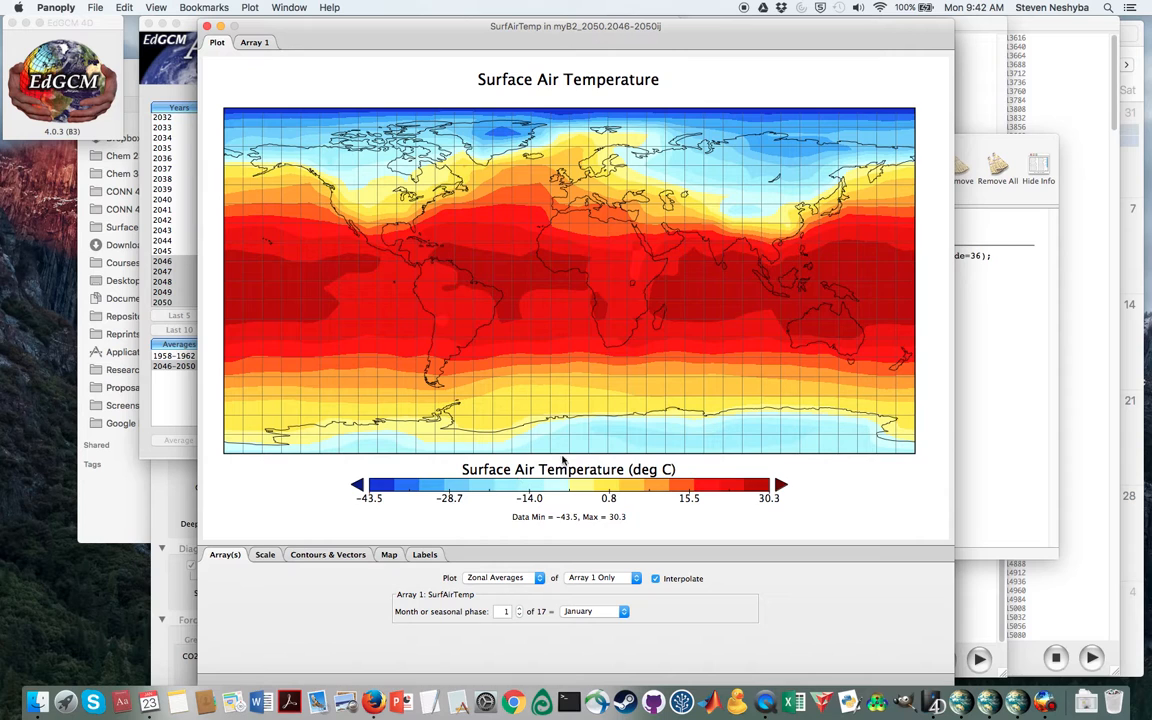
mouse_move(622, 430)
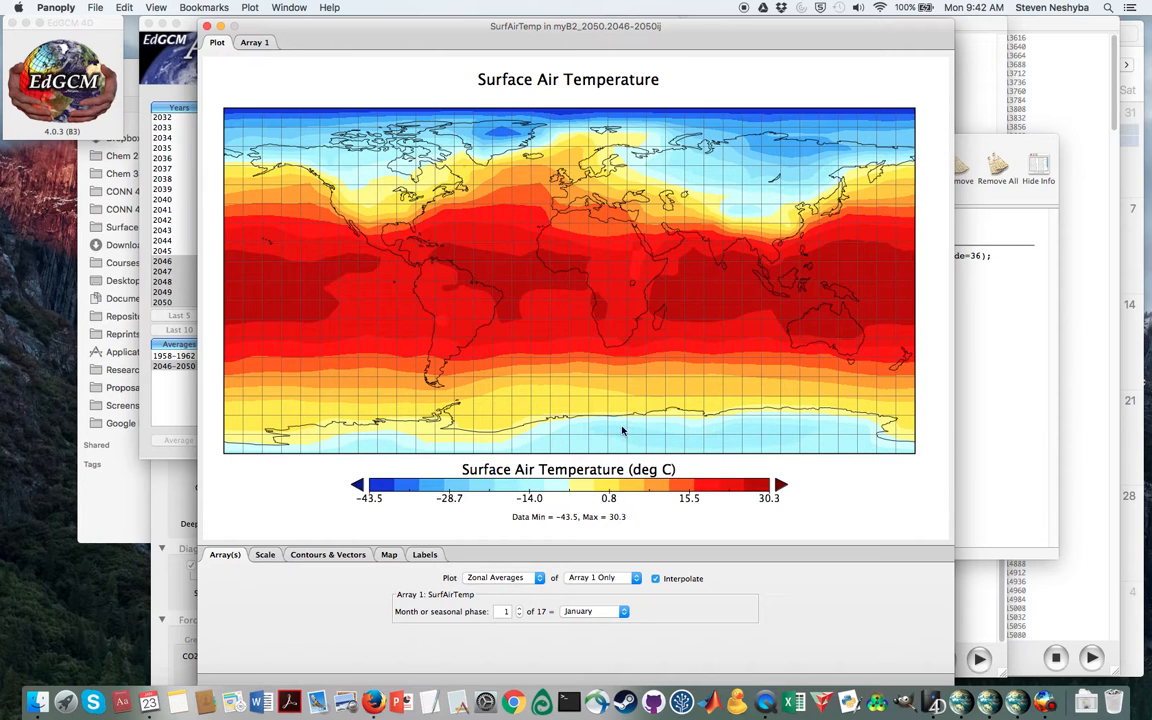
mouse_move(294, 18)
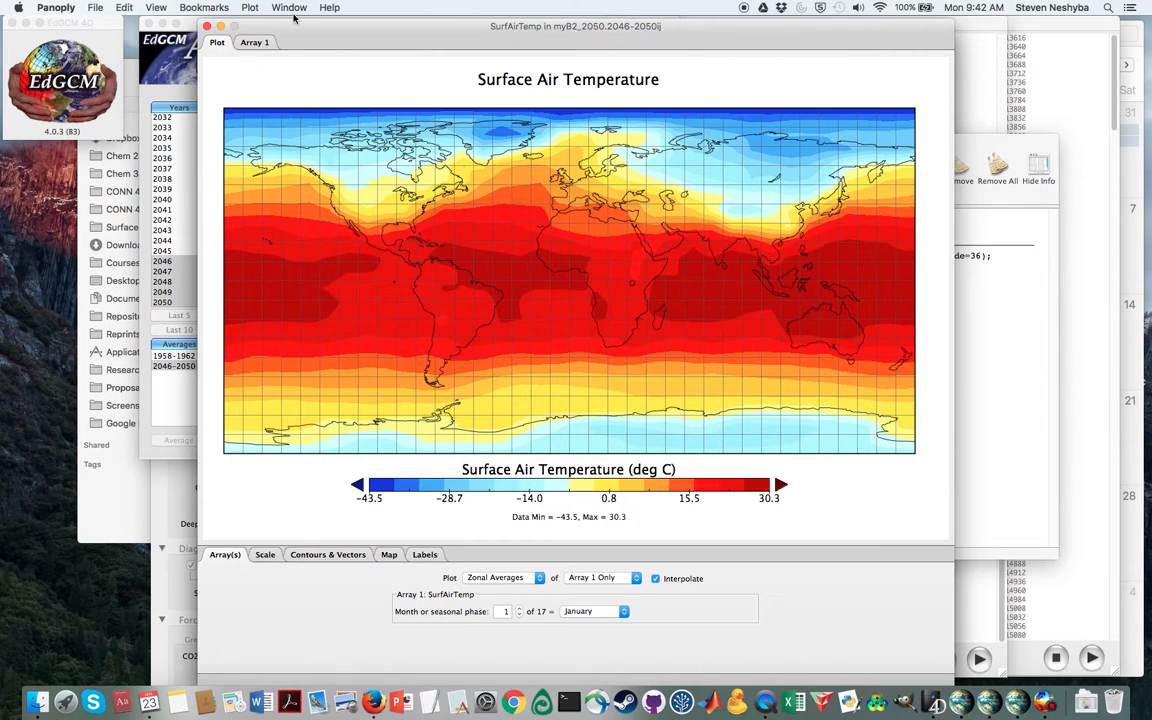
left_click(289, 7)
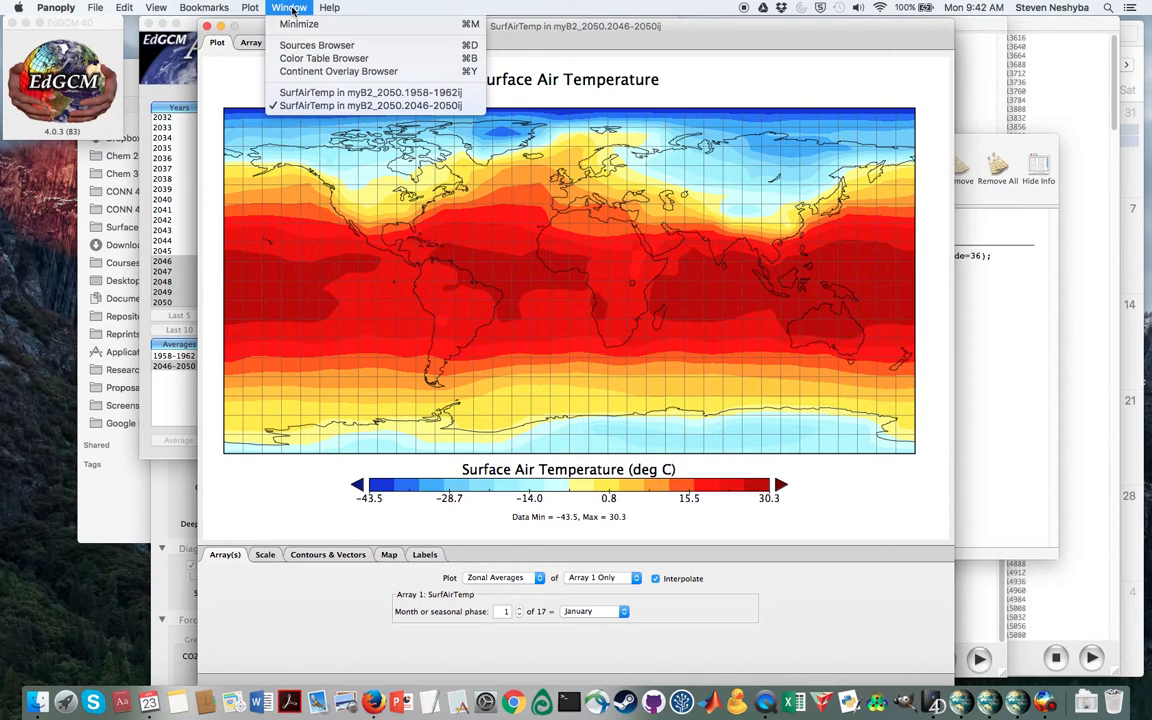
mouse_move(316, 45)
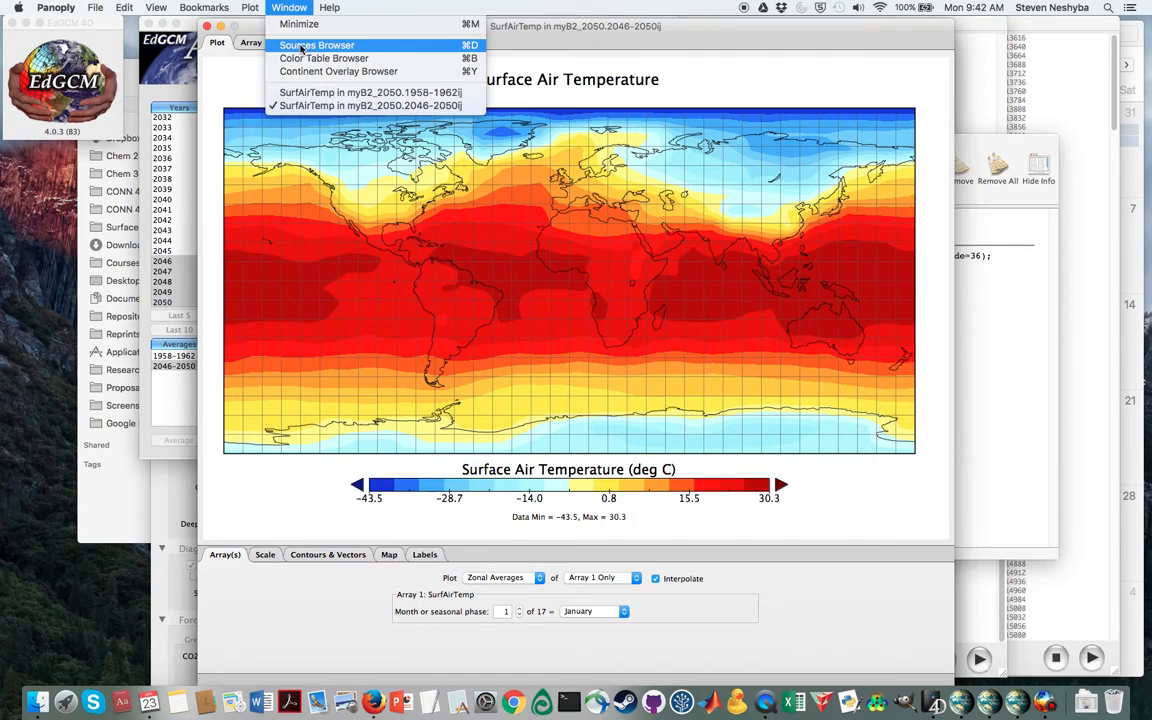
Combine the 2046–2050 SurfAirTemp into the existing 1958–1962 plot
left_click(317, 44)
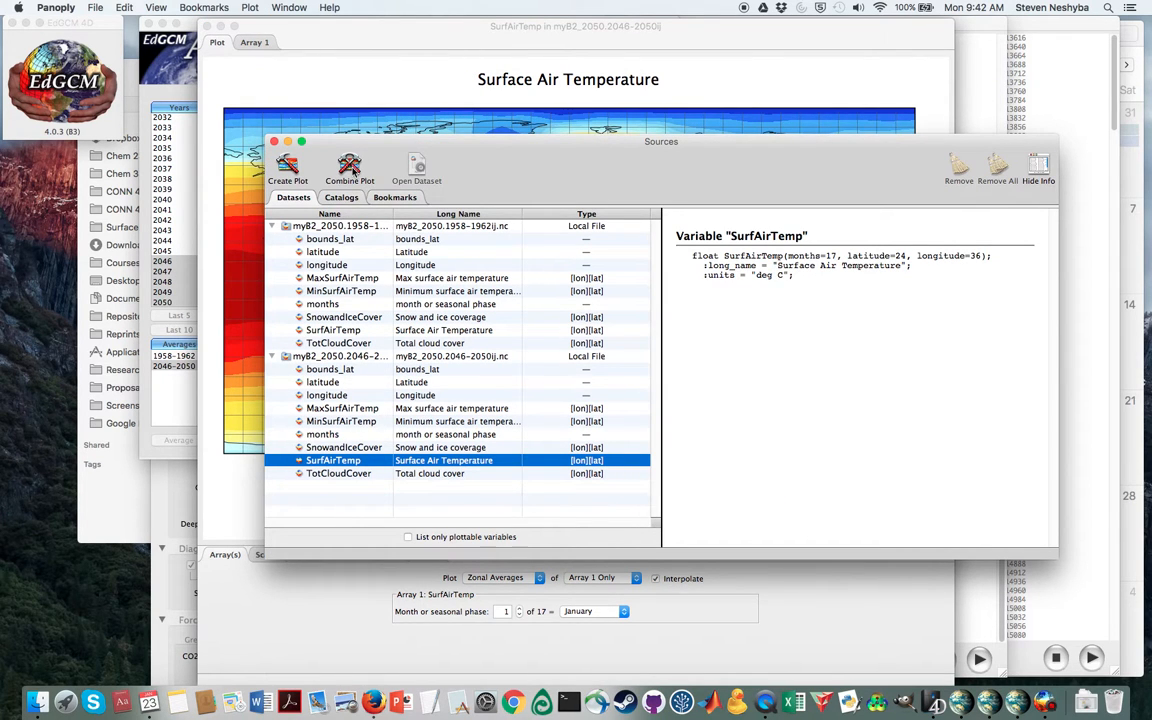
mouse_move(349, 170)
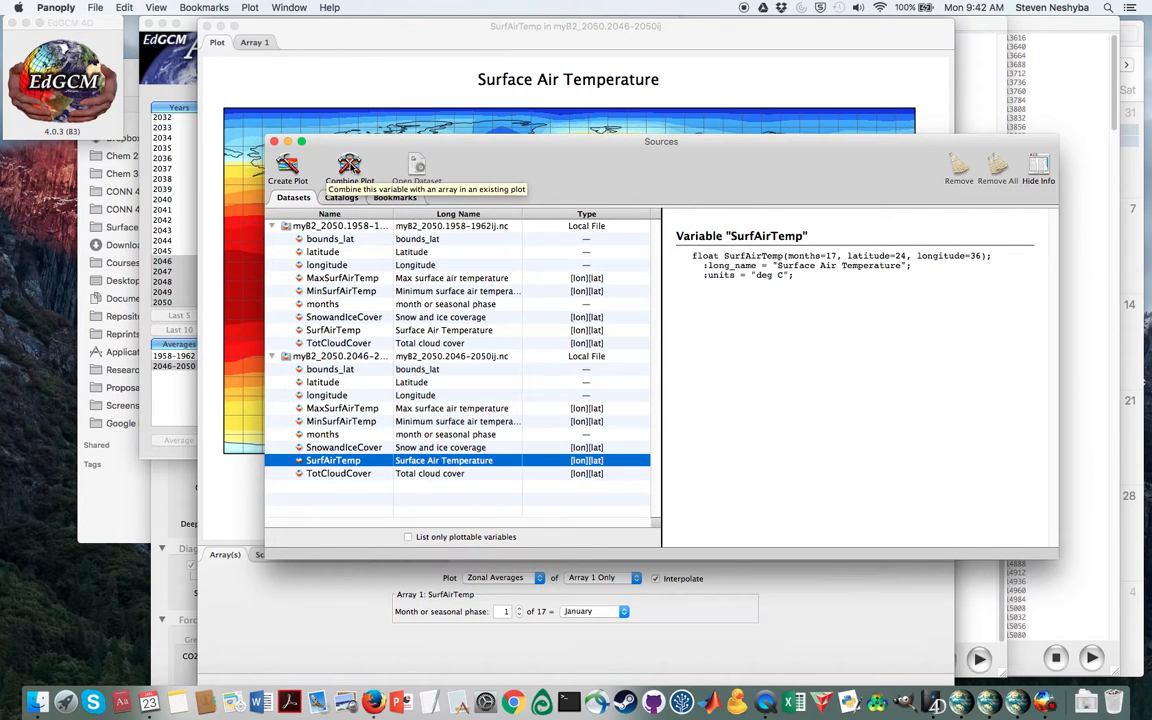
left_click(349, 168)
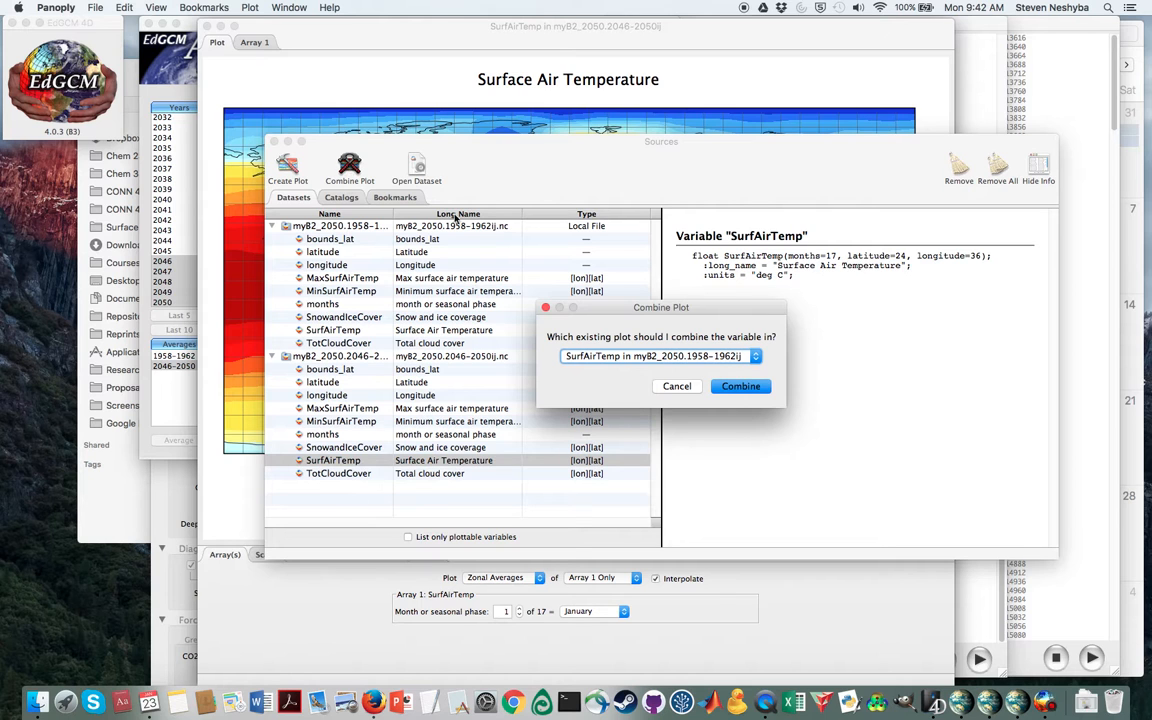
mouse_move(740, 386)
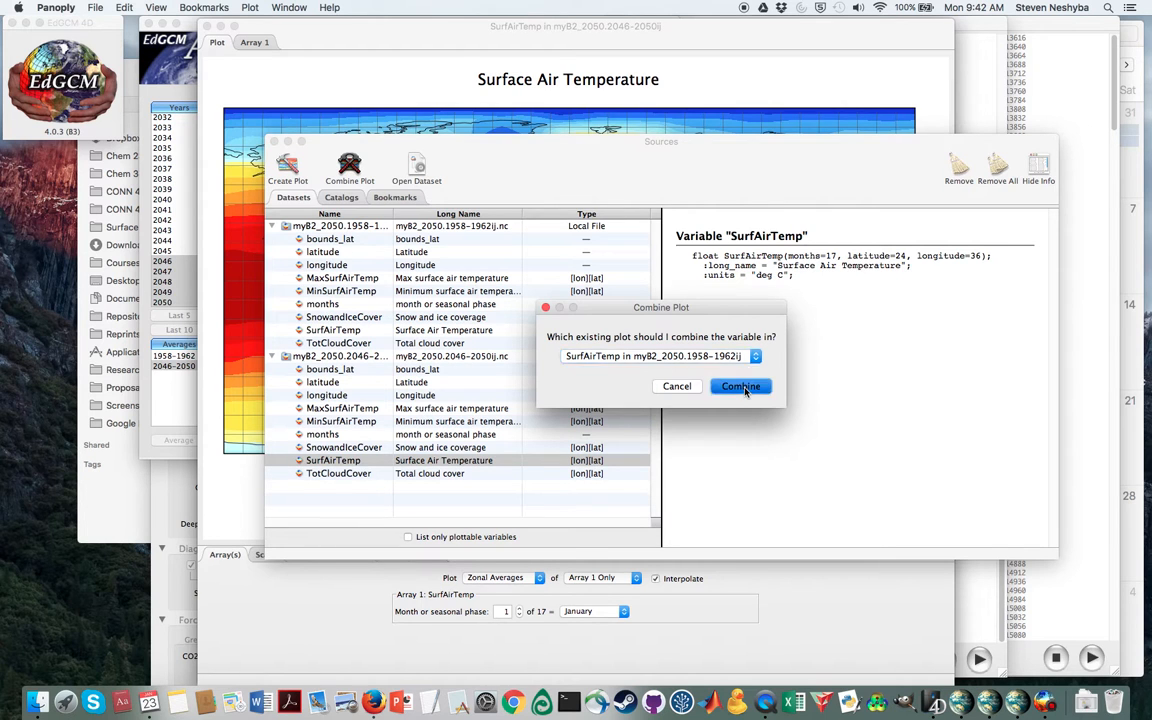
left_click(740, 386)
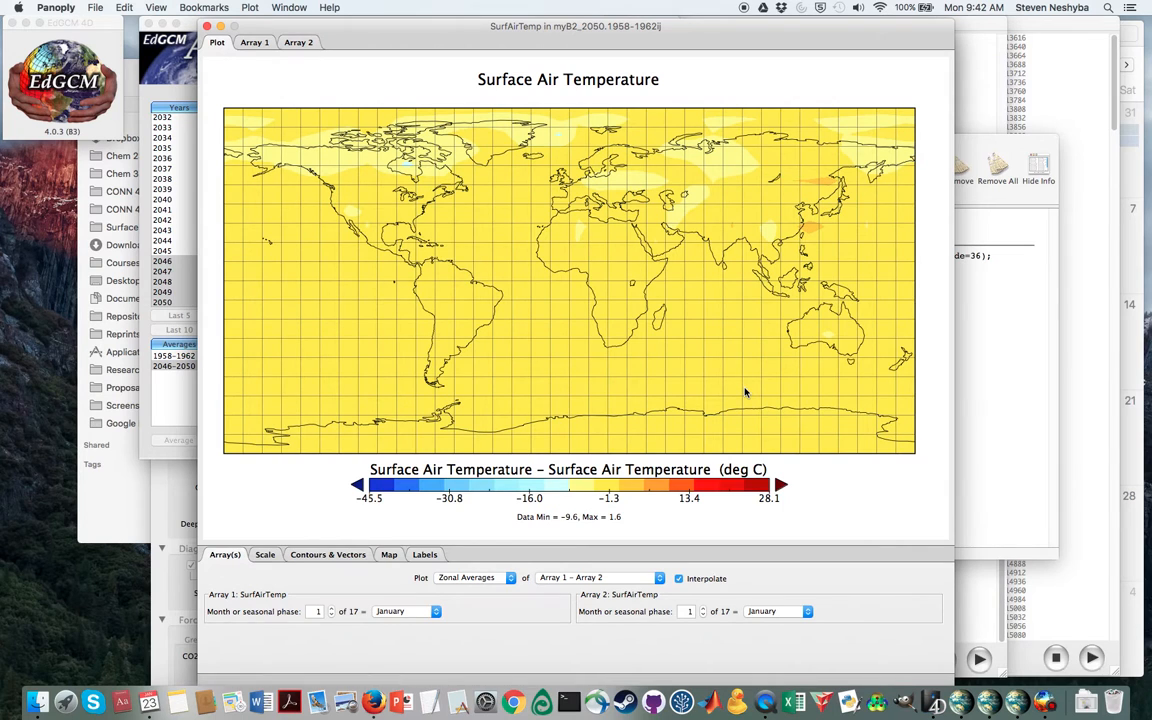
mouse_move(408, 156)
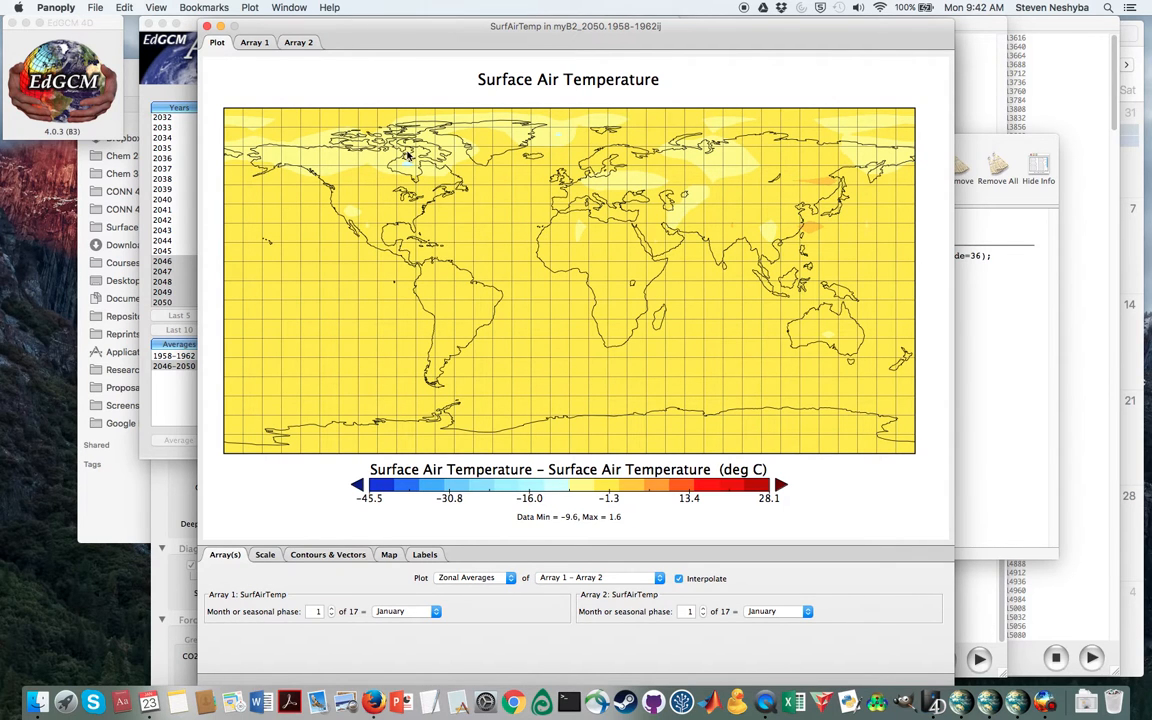
Set the combined data to Array 2 − Array 1, with both arrays on Annual
left_click(254, 42)
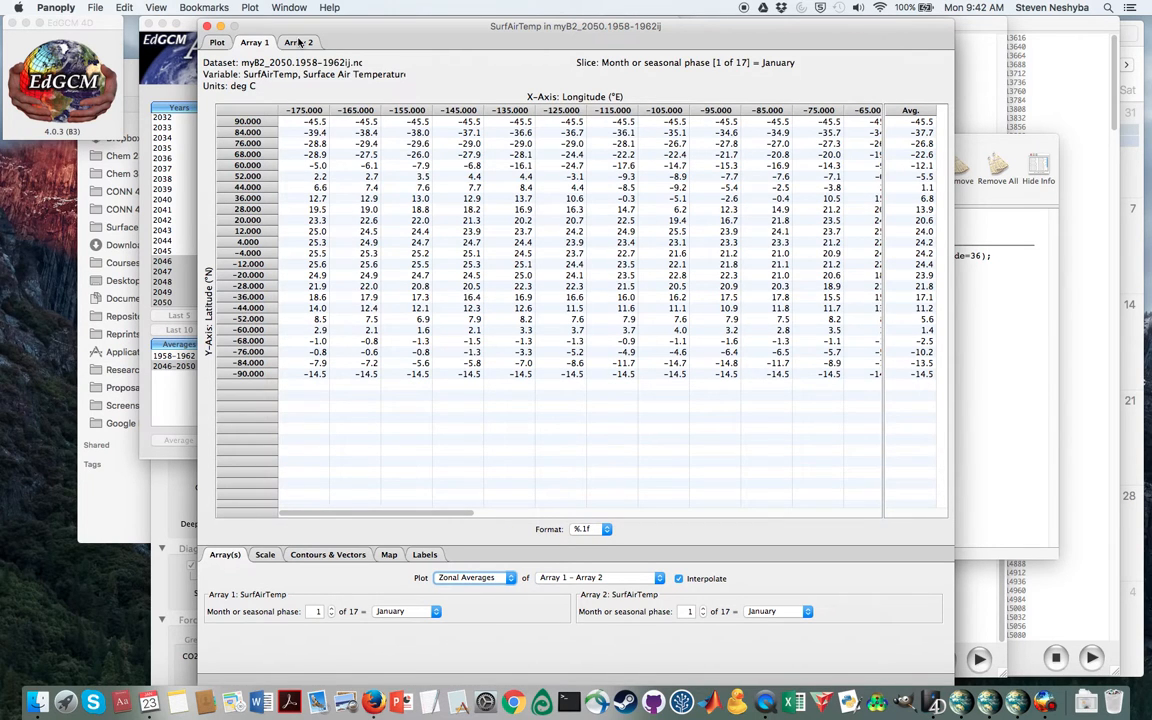
left_click(299, 42)
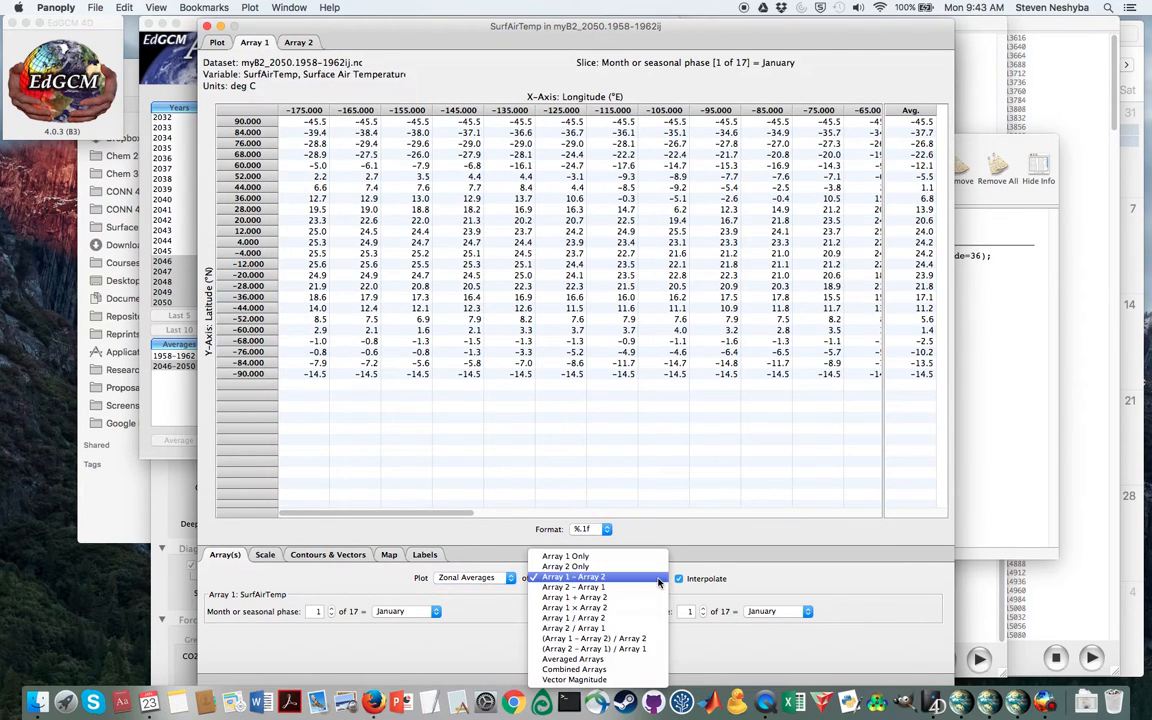
left_click(573, 587)
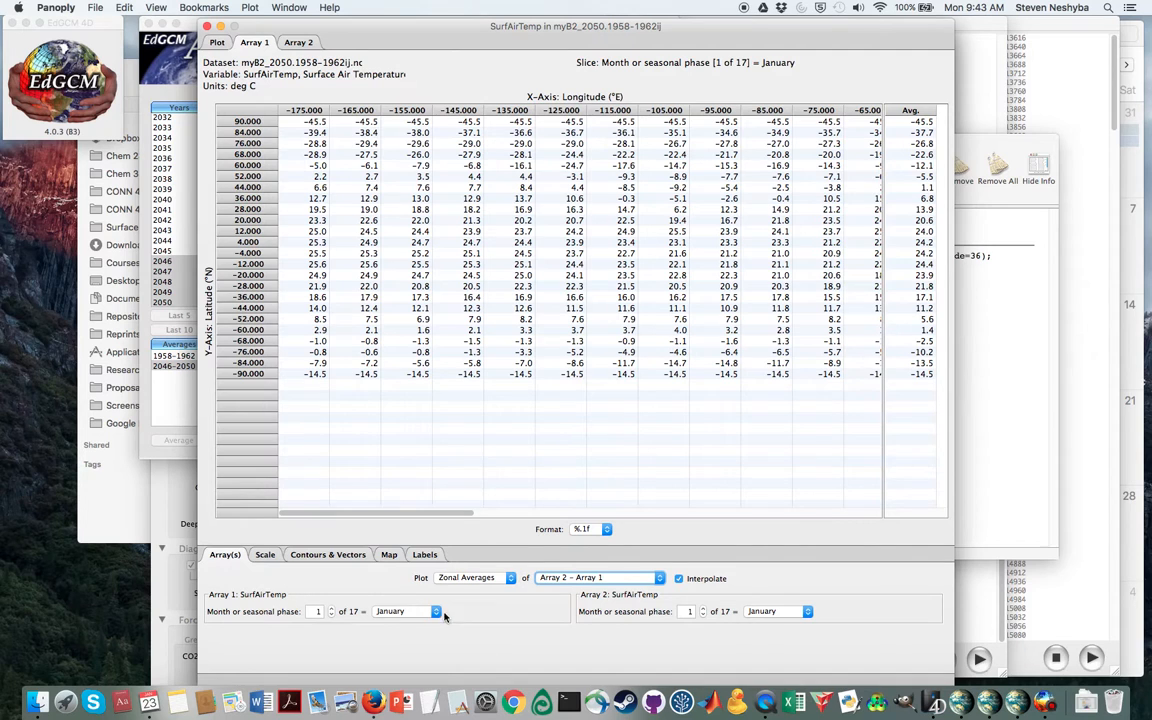
left_click(405, 611)
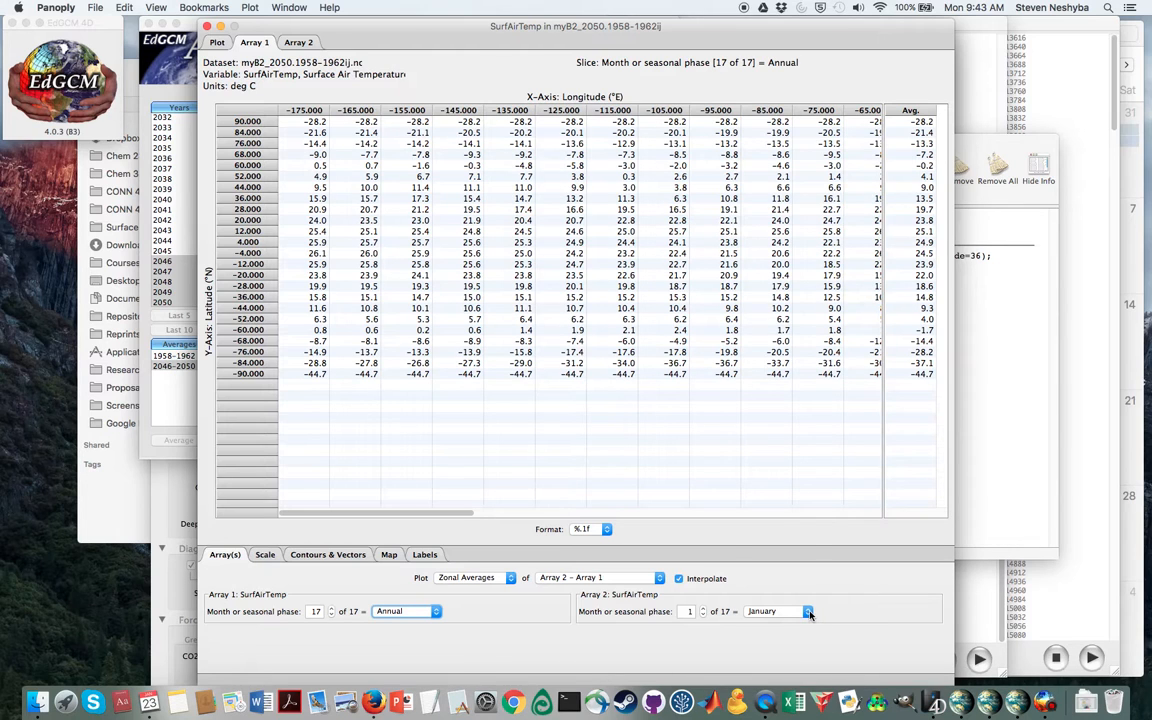
left_click(808, 611)
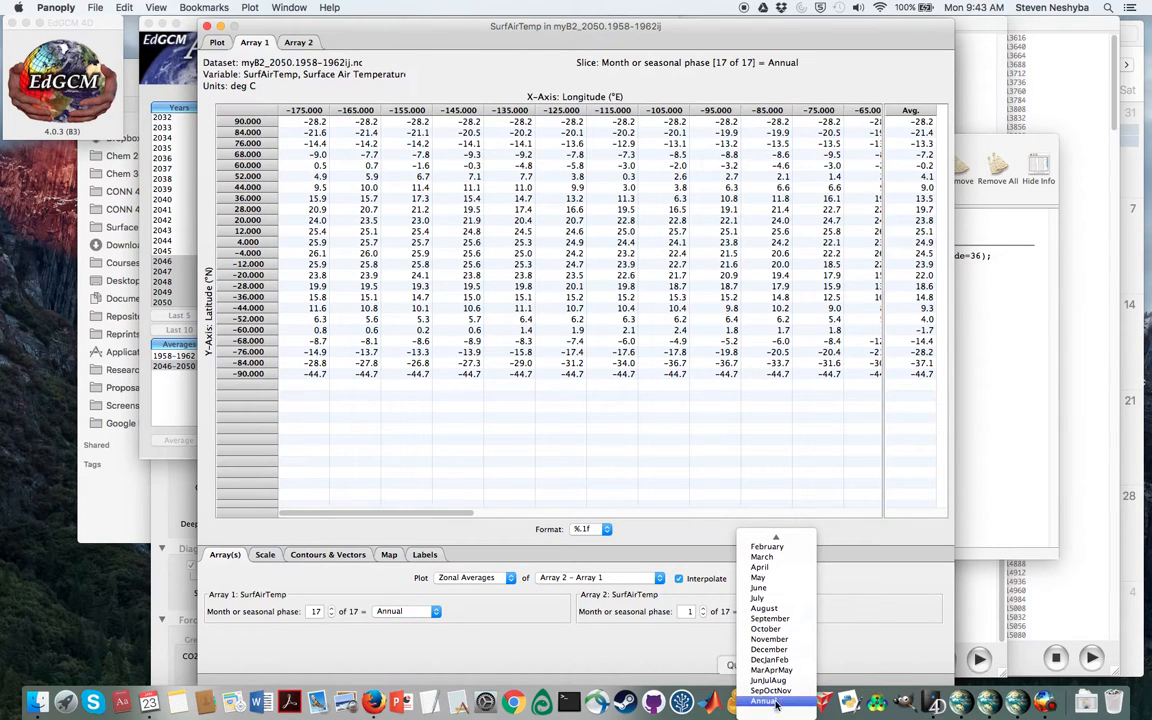
left_click(765, 700)
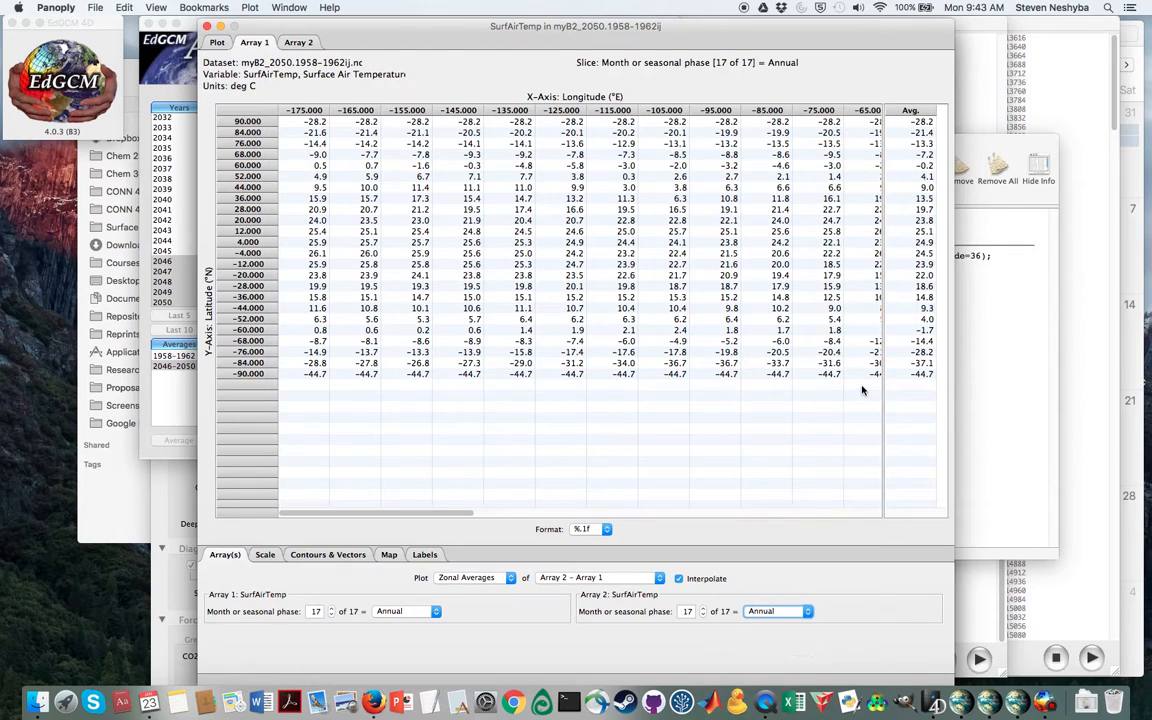
mouse_move(270, 120)
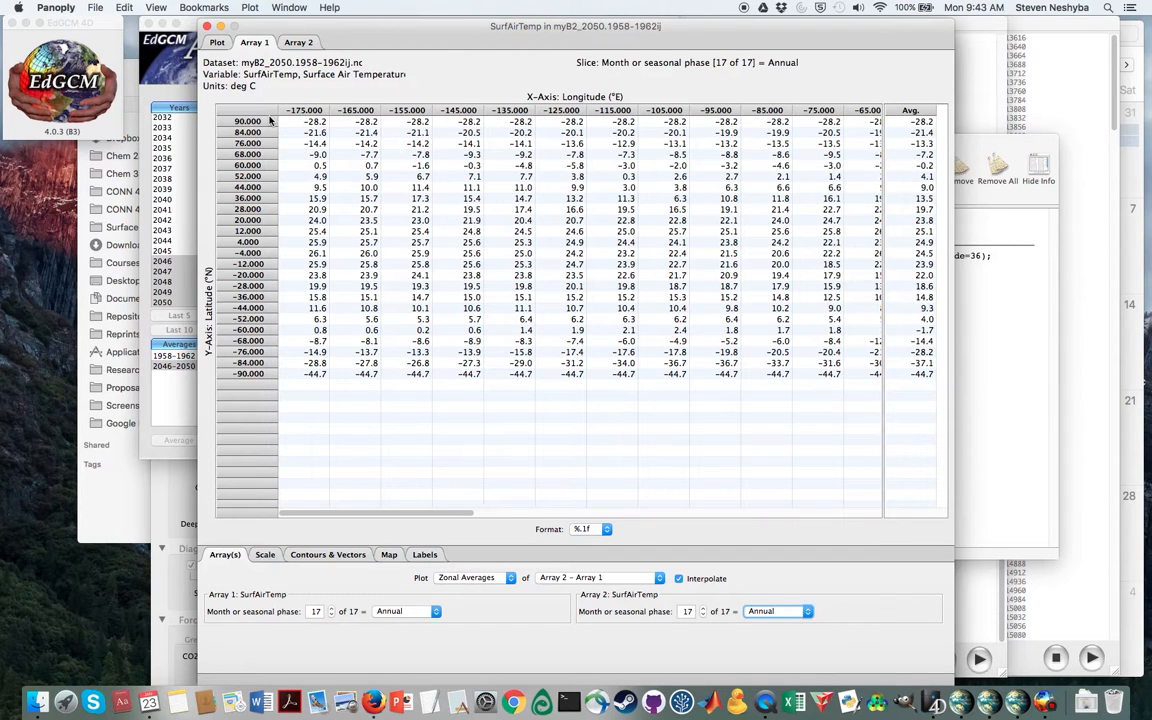
Fit the difference map's colour scale to the data and centre it on zero (±2.4 °C)
left_click(217, 42)
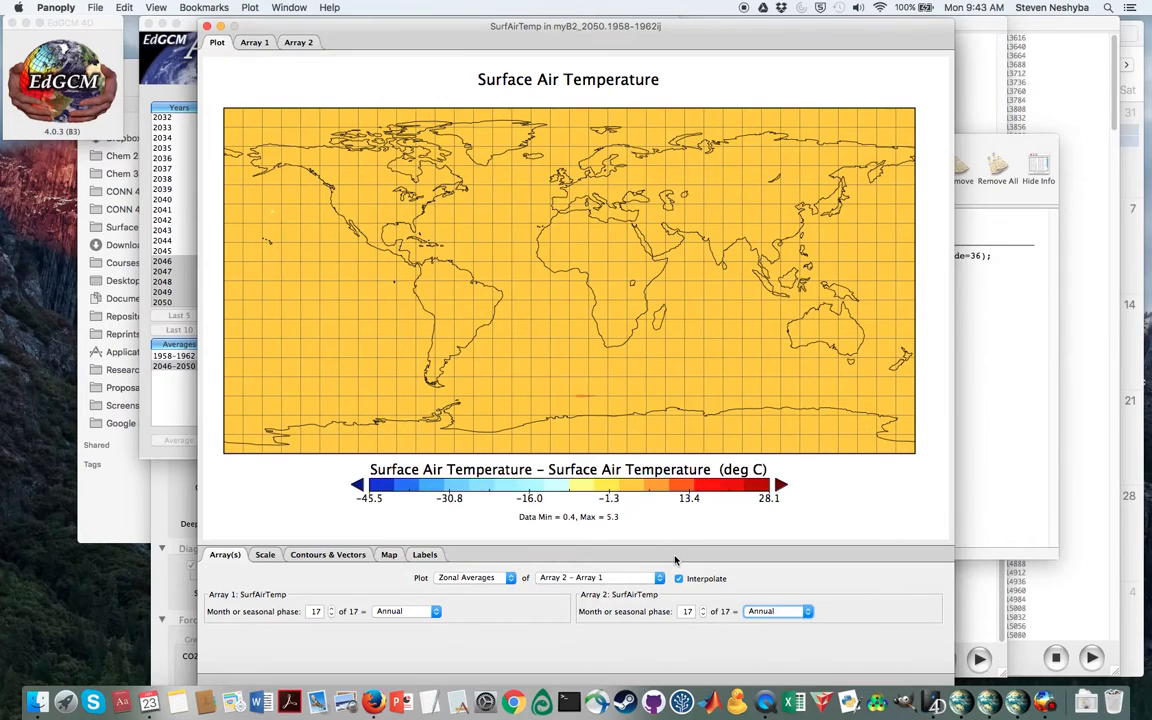
mouse_move(468, 654)
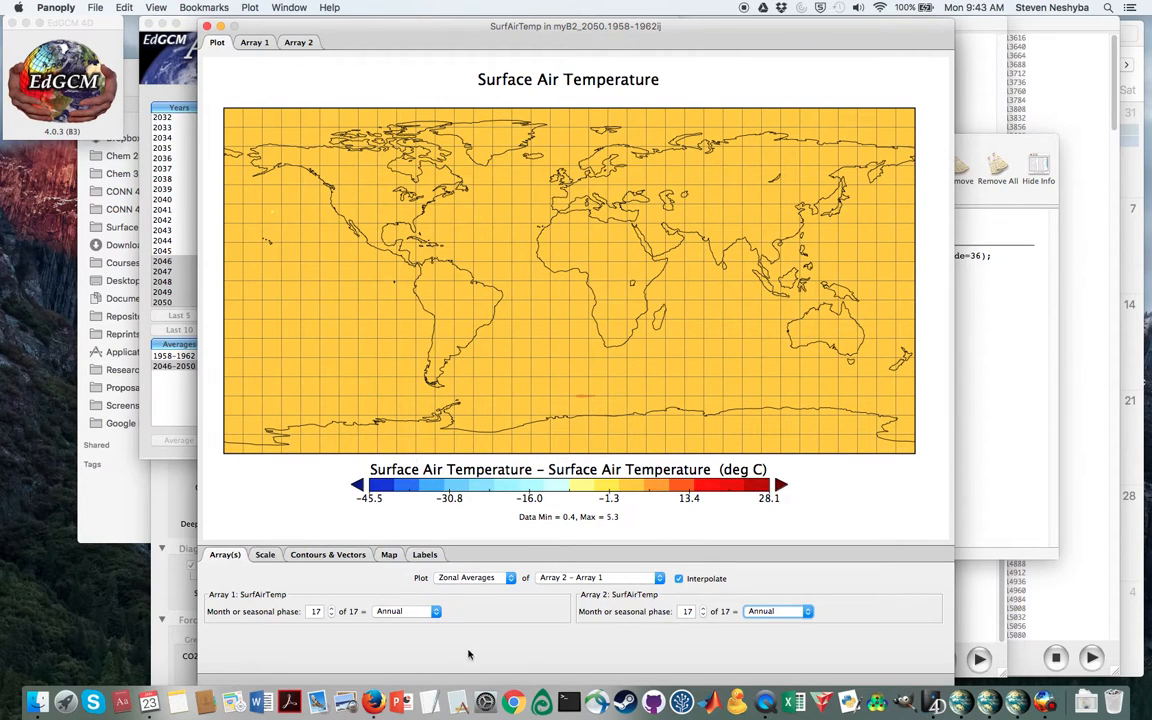
mouse_move(496, 550)
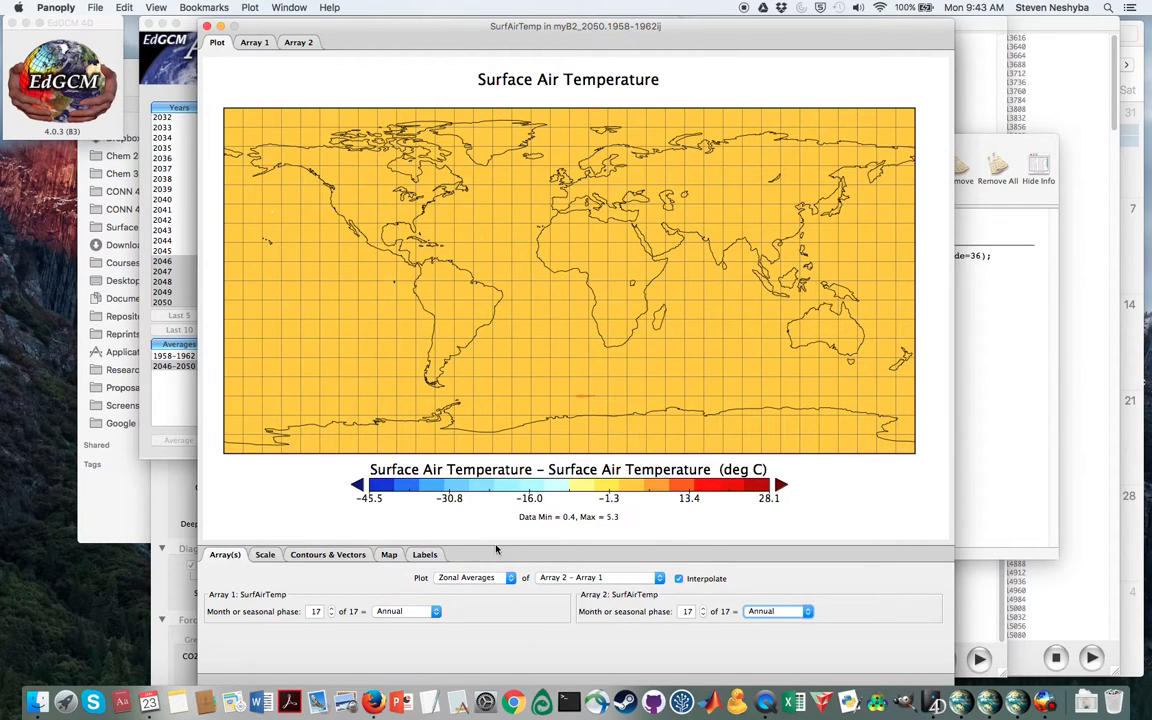
left_click(264, 554)
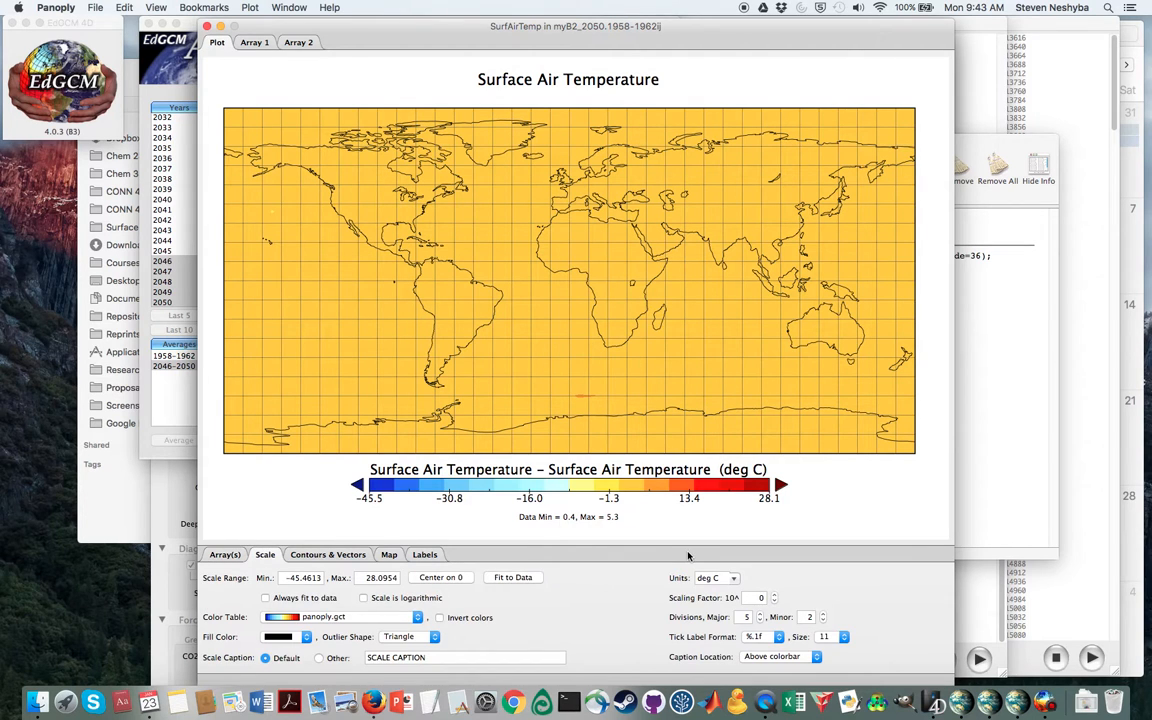
left_click(513, 577)
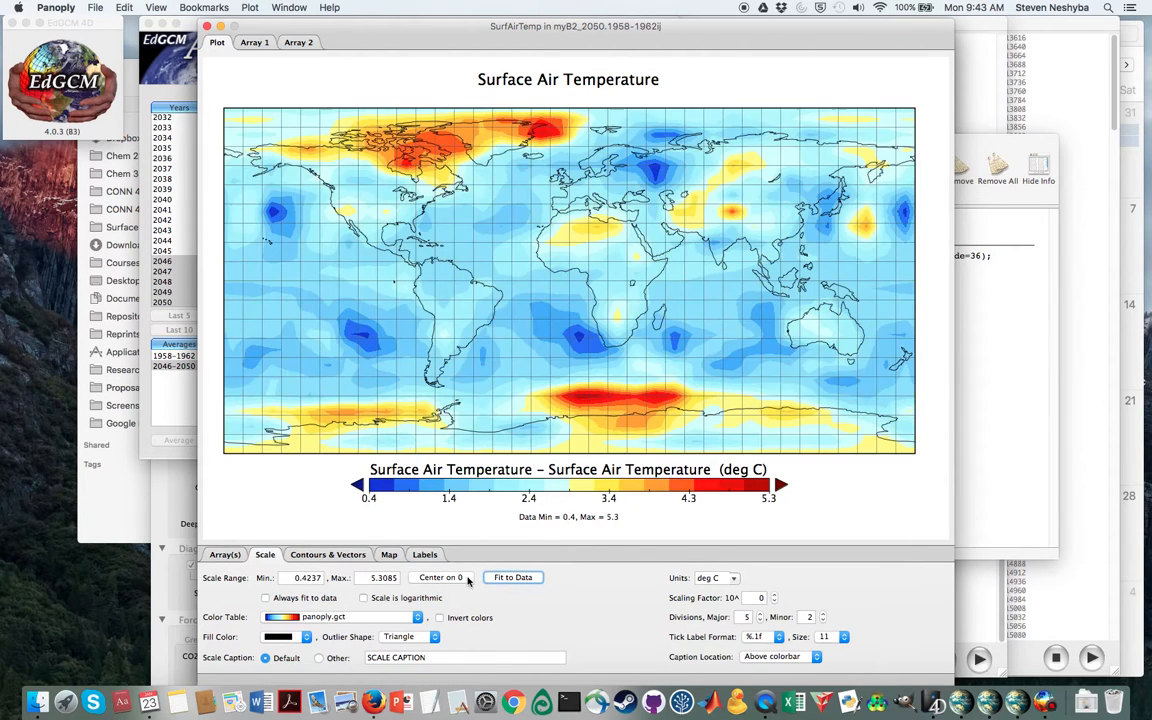
left_click(440, 577)
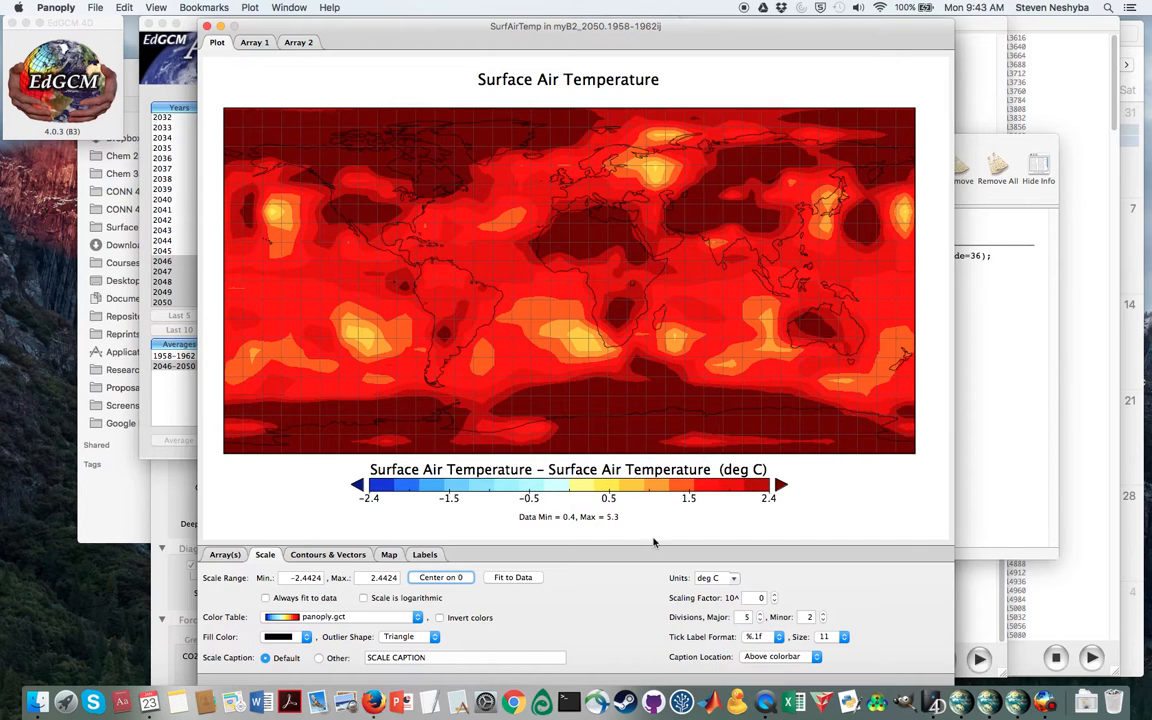
mouse_move(531, 469)
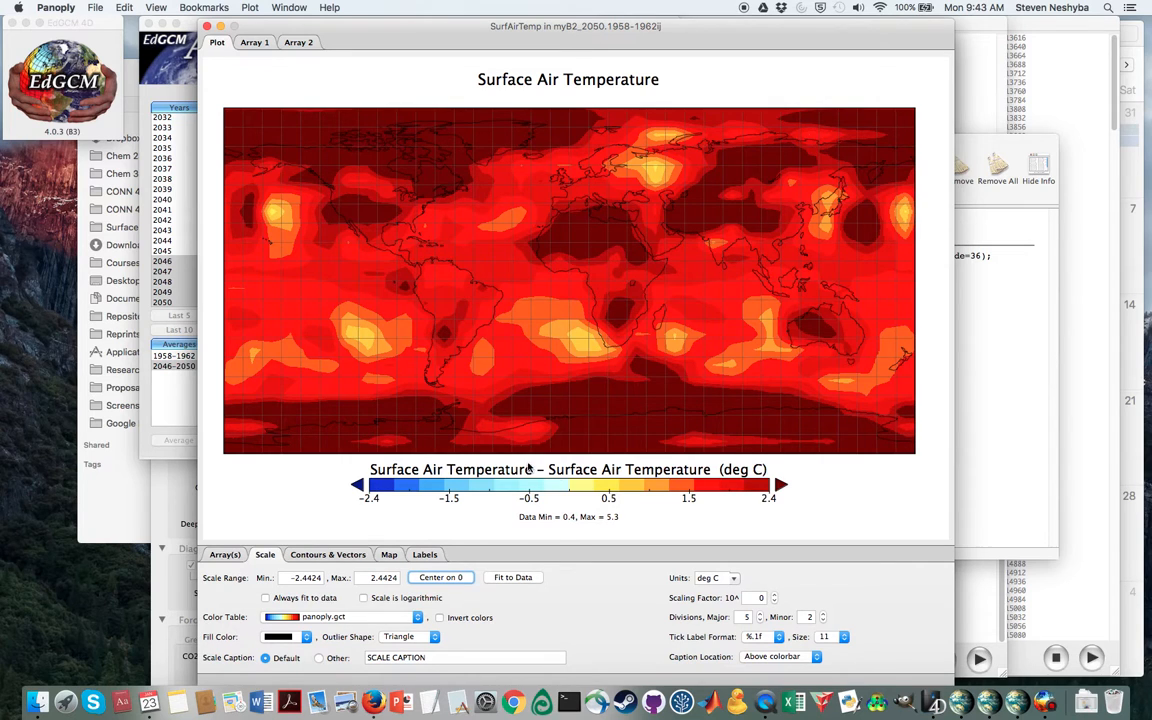
mouse_move(253, 505)
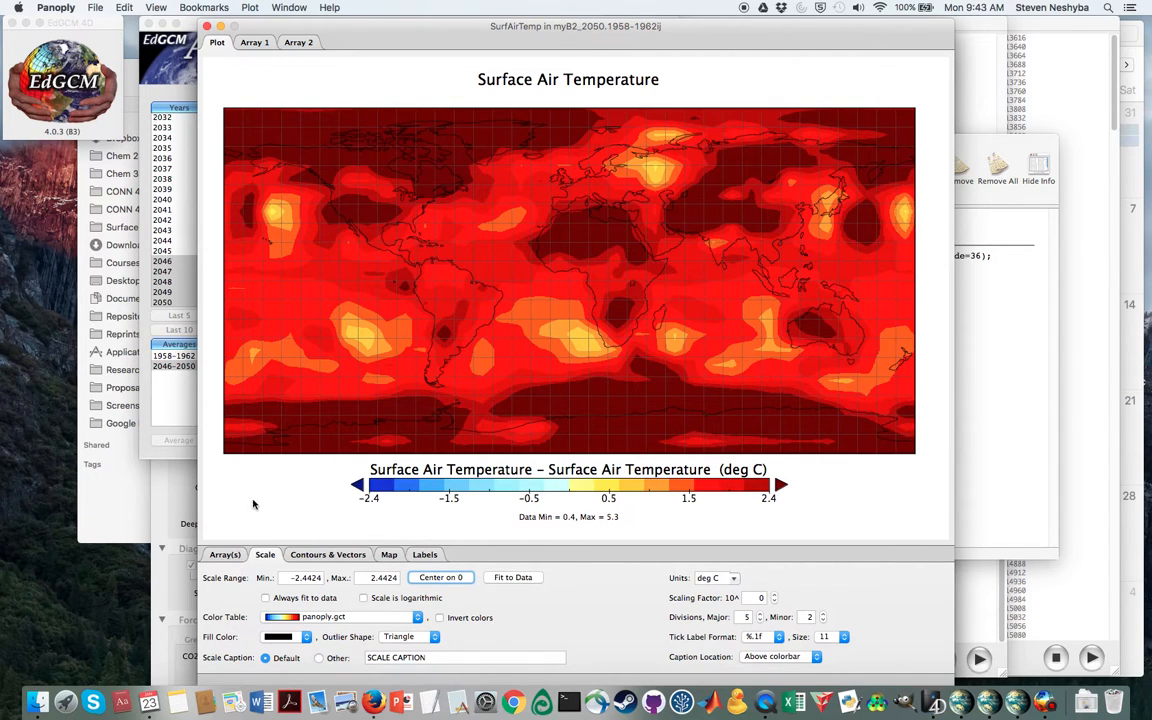
mouse_move(497, 607)
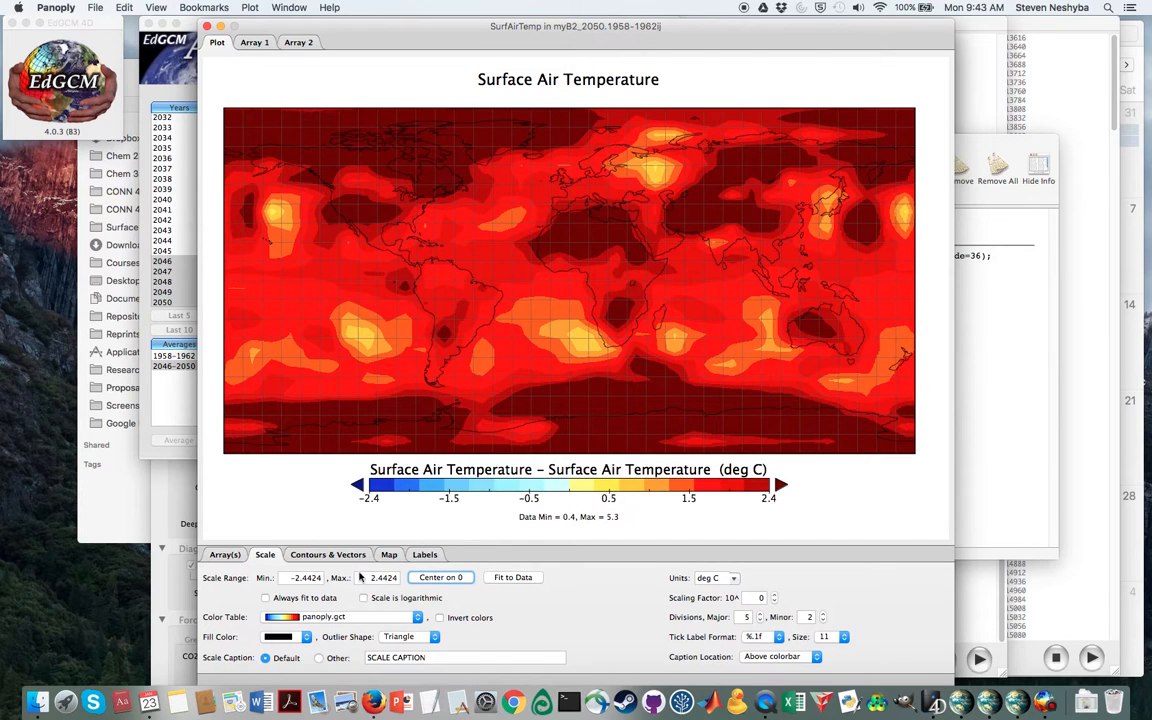
Set the colour scale minimum to -5 and maximum to 5 °C
triple_click(303, 577)
type("-")
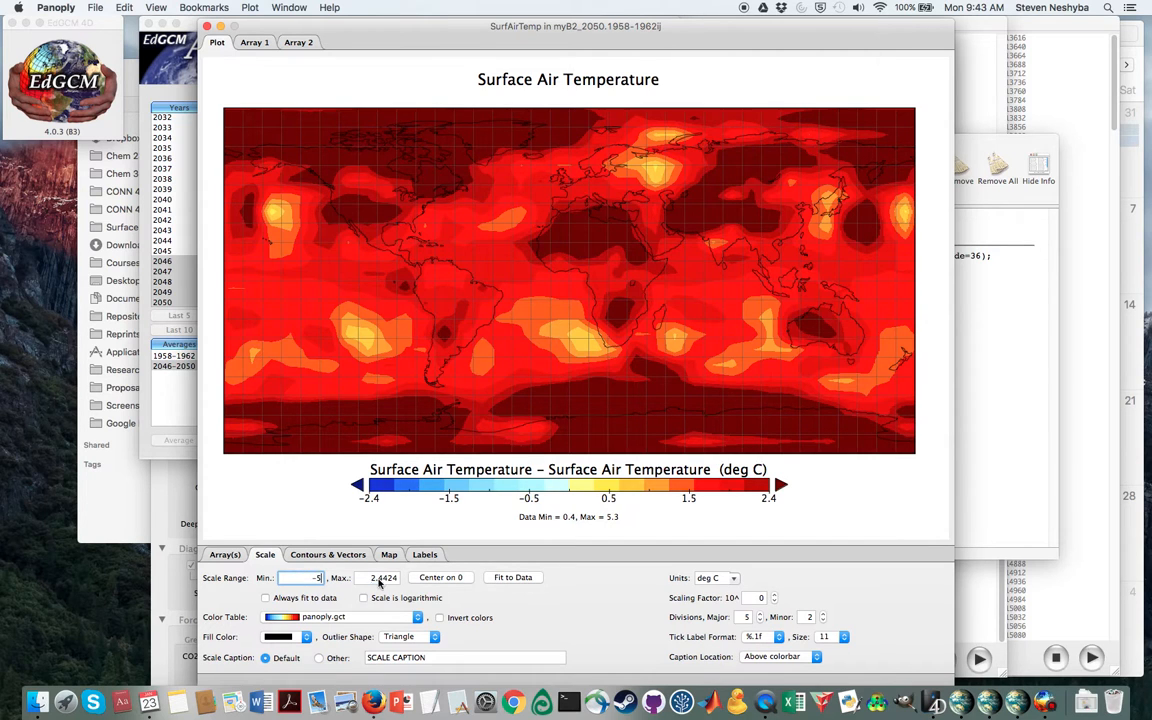
type("5")
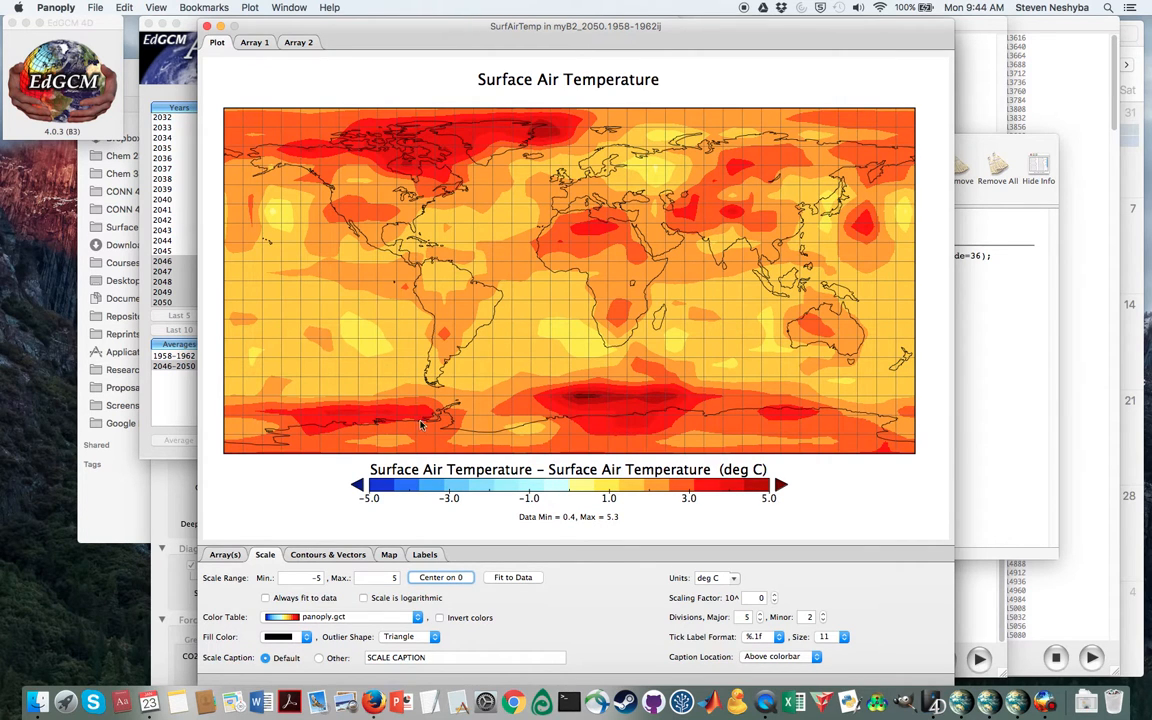
mouse_move(635, 242)
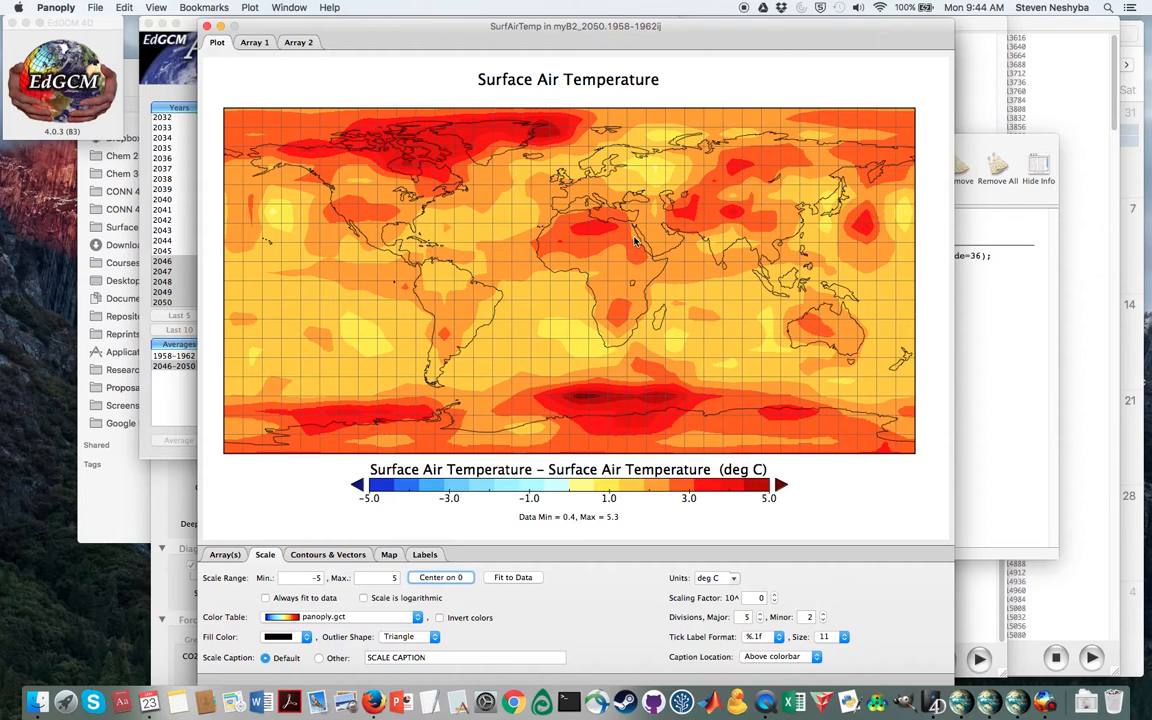
mouse_move(570, 158)
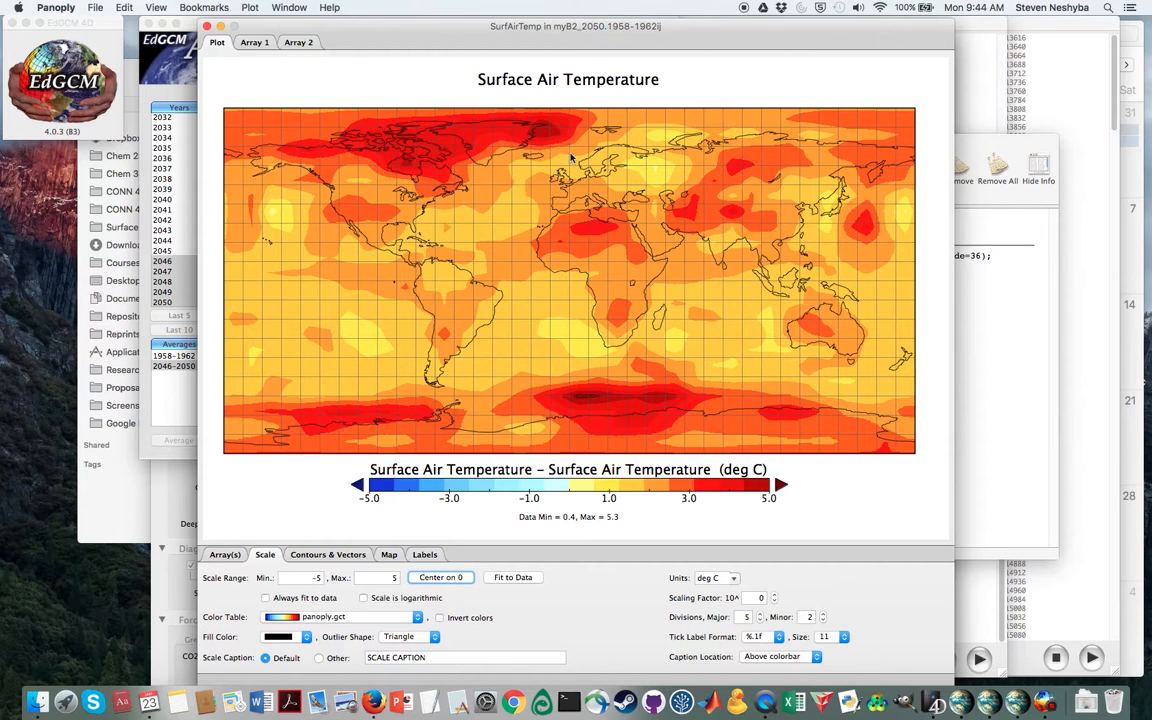
mouse_move(445, 540)
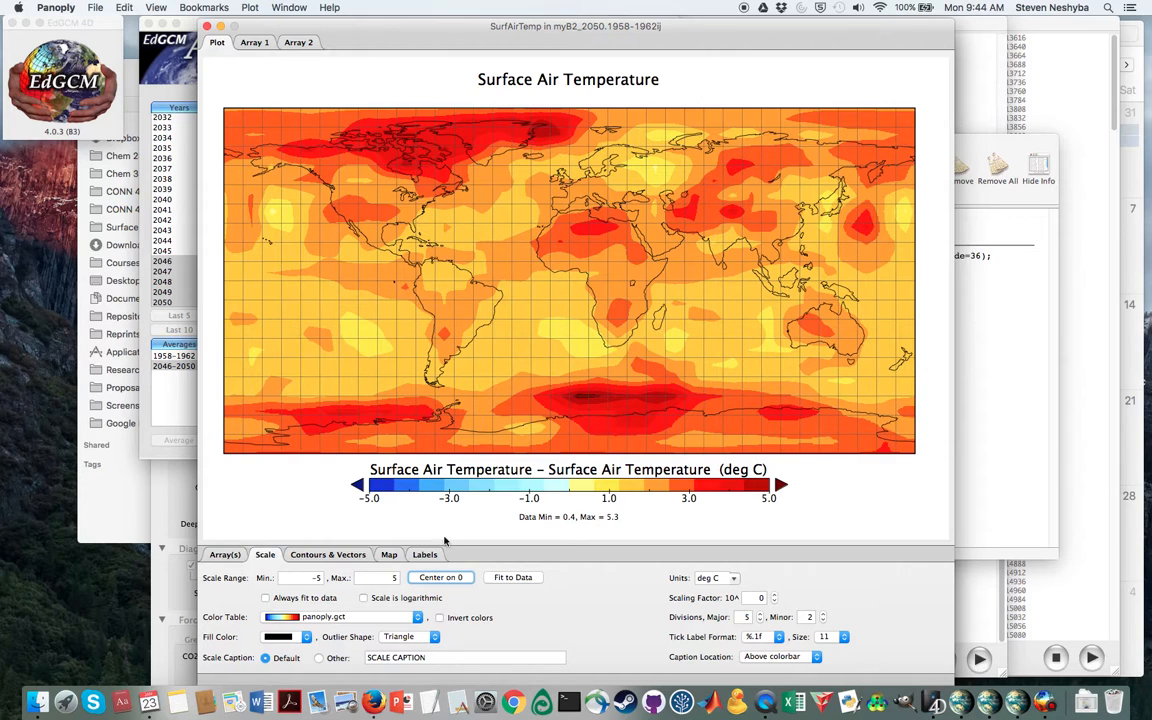
left_click(389, 554)
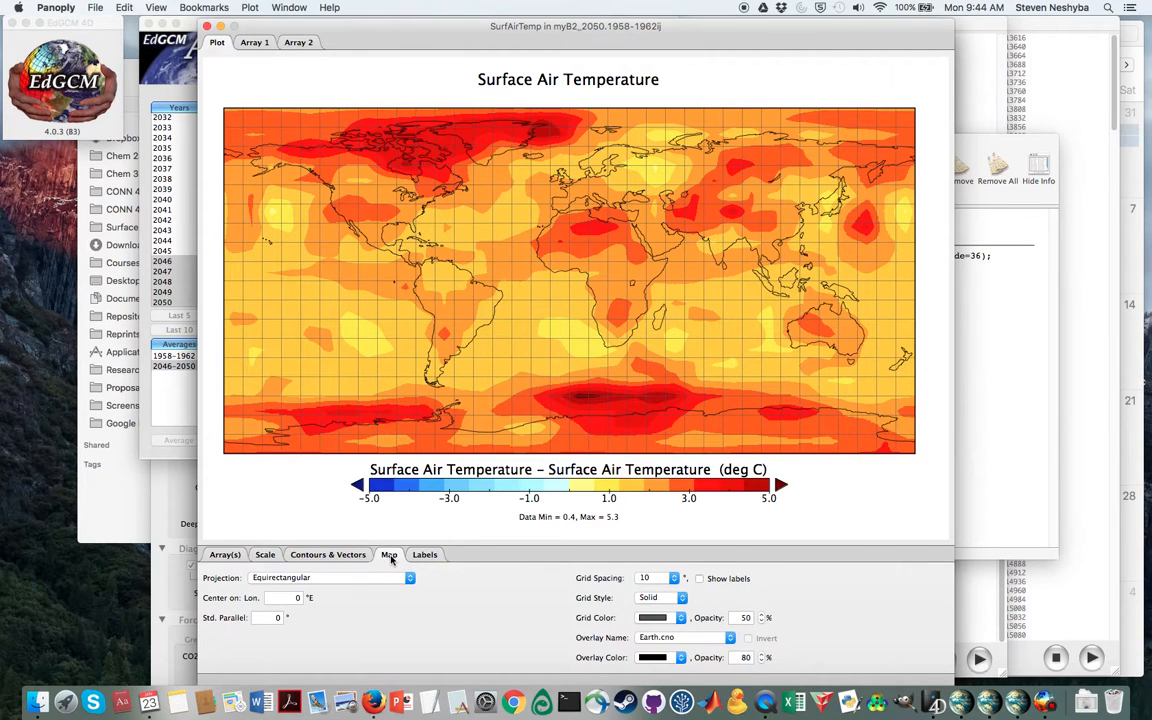